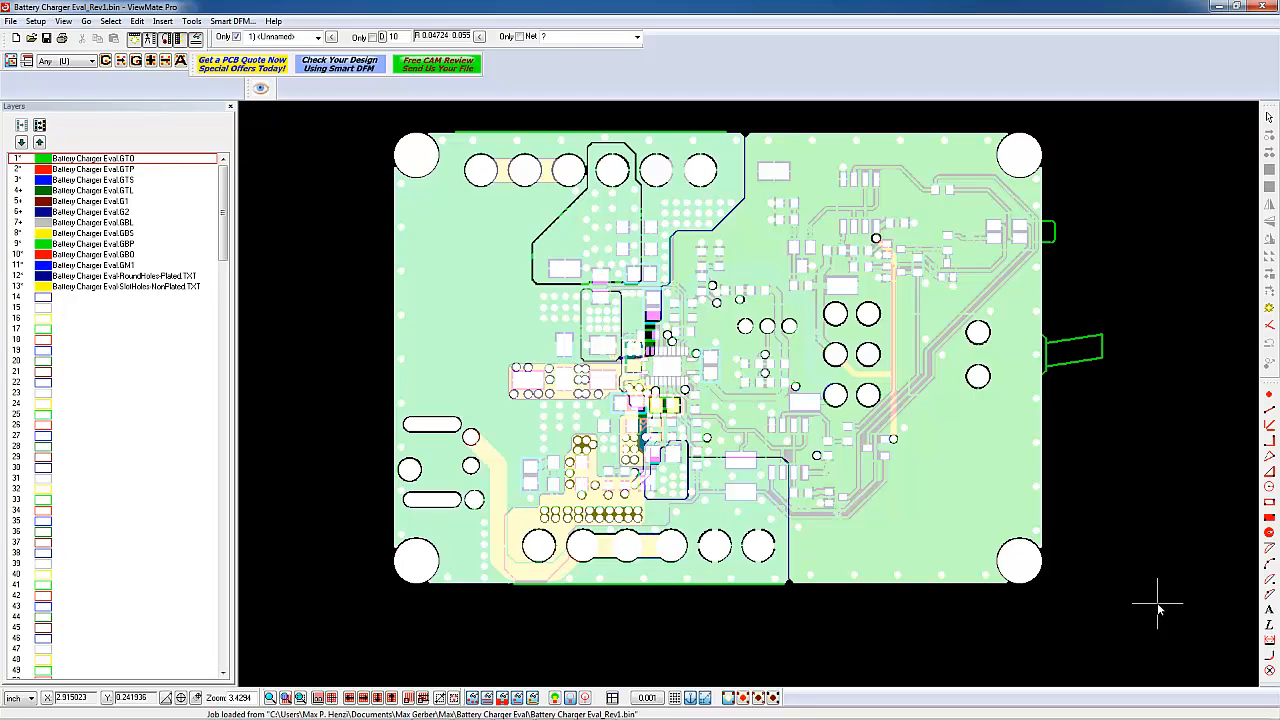
pyautogui.moveTo(1165, 605)
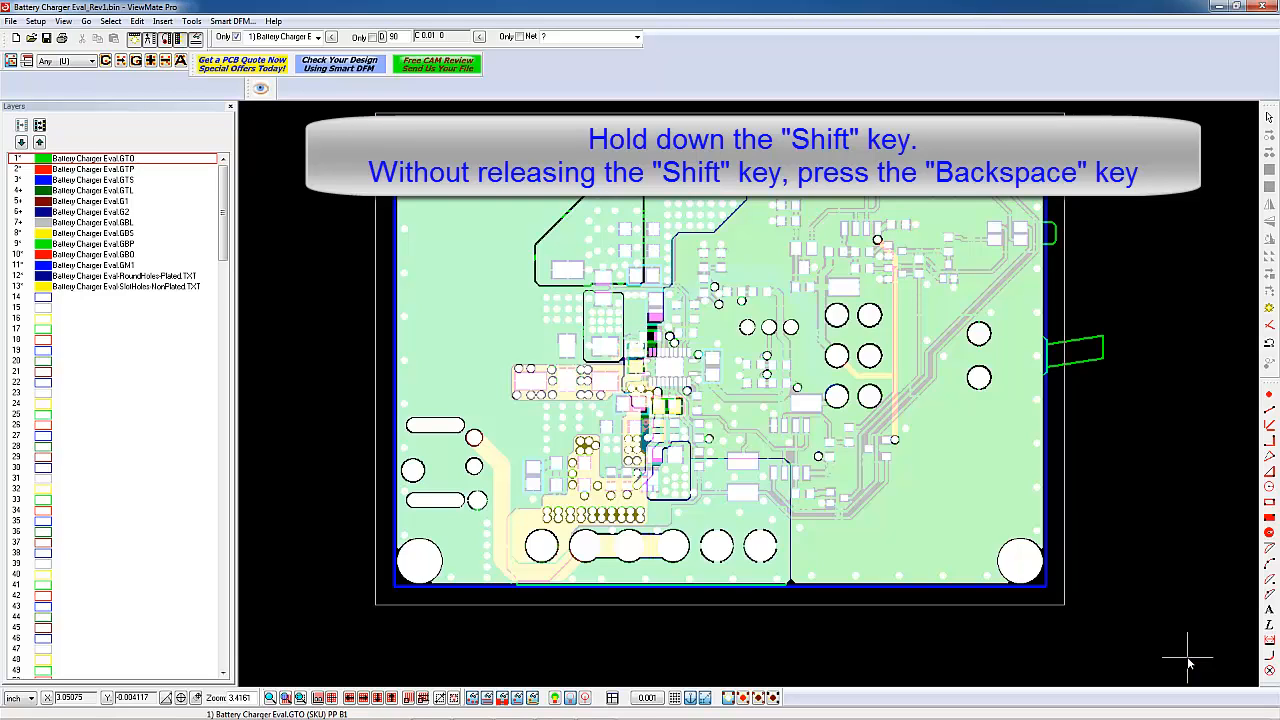
# Step: Show only SlotHoles-NonPlated, then view the bottom silk screen and paste layers alone
pyautogui.press('shift+backspace')
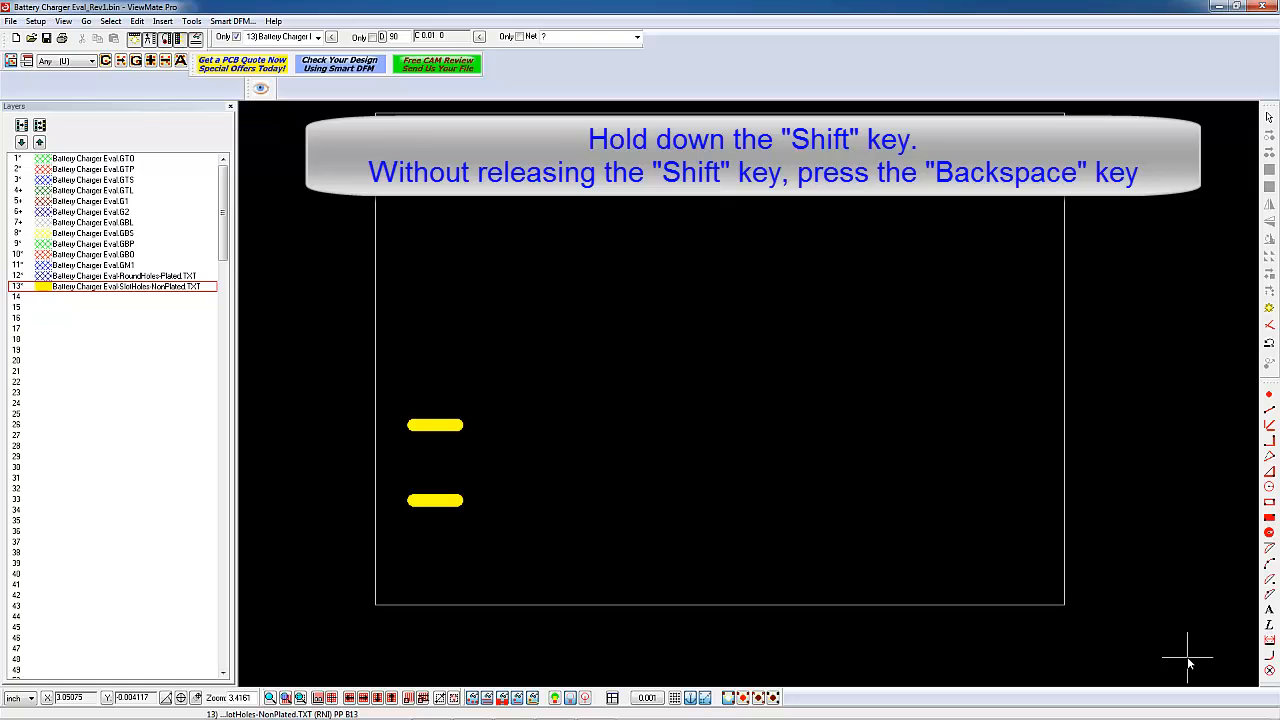
pyautogui.press('shift+backspace')
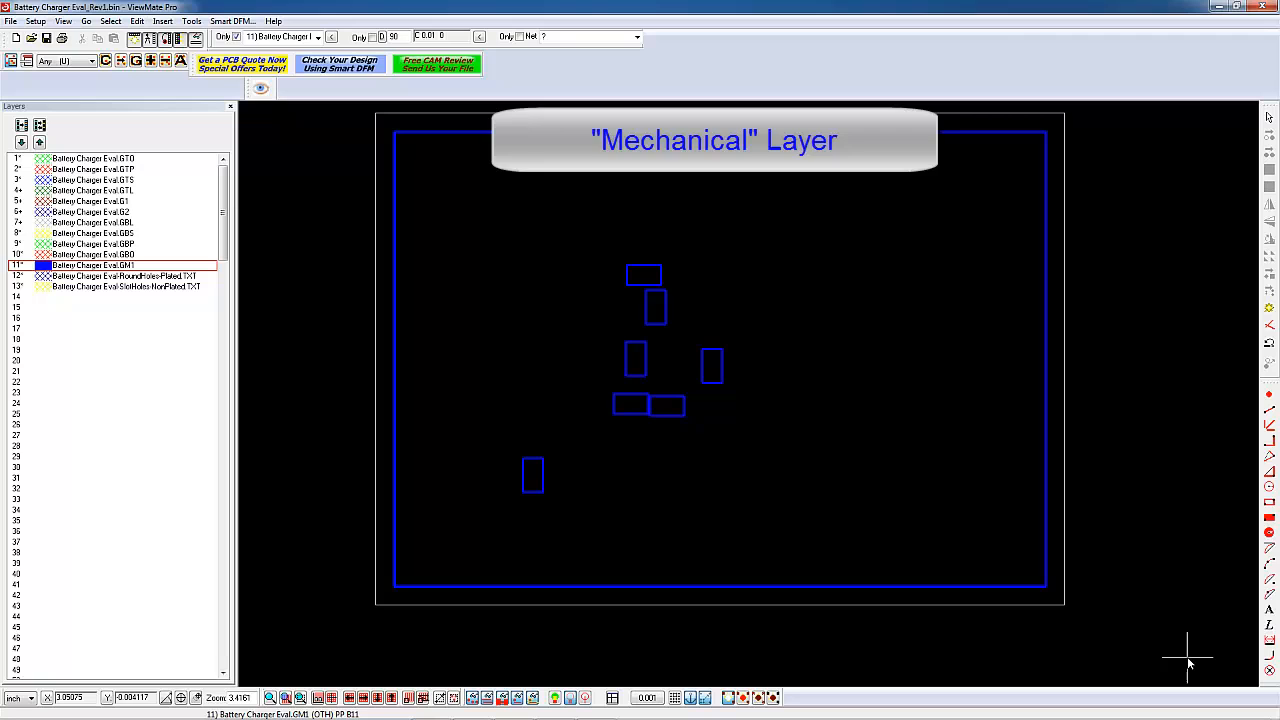
pyautogui.click(93, 254)
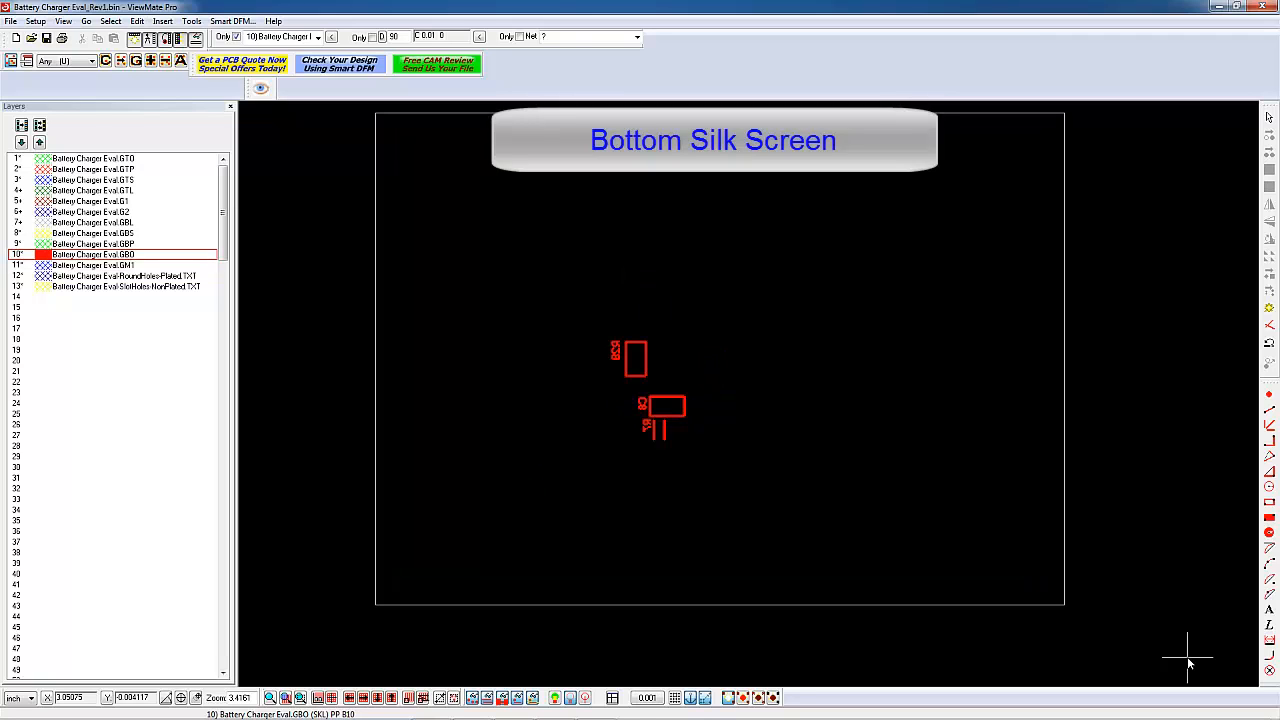
pyautogui.click(95, 243)
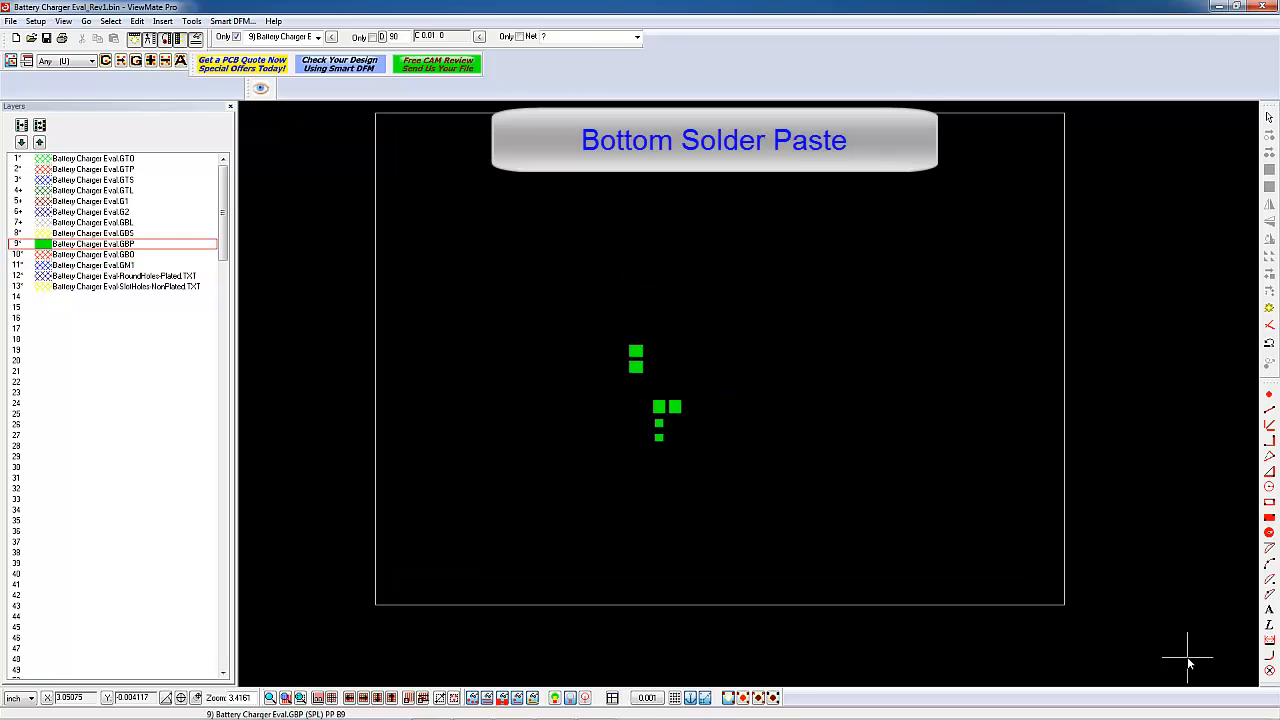
pyautogui.click(93, 233)
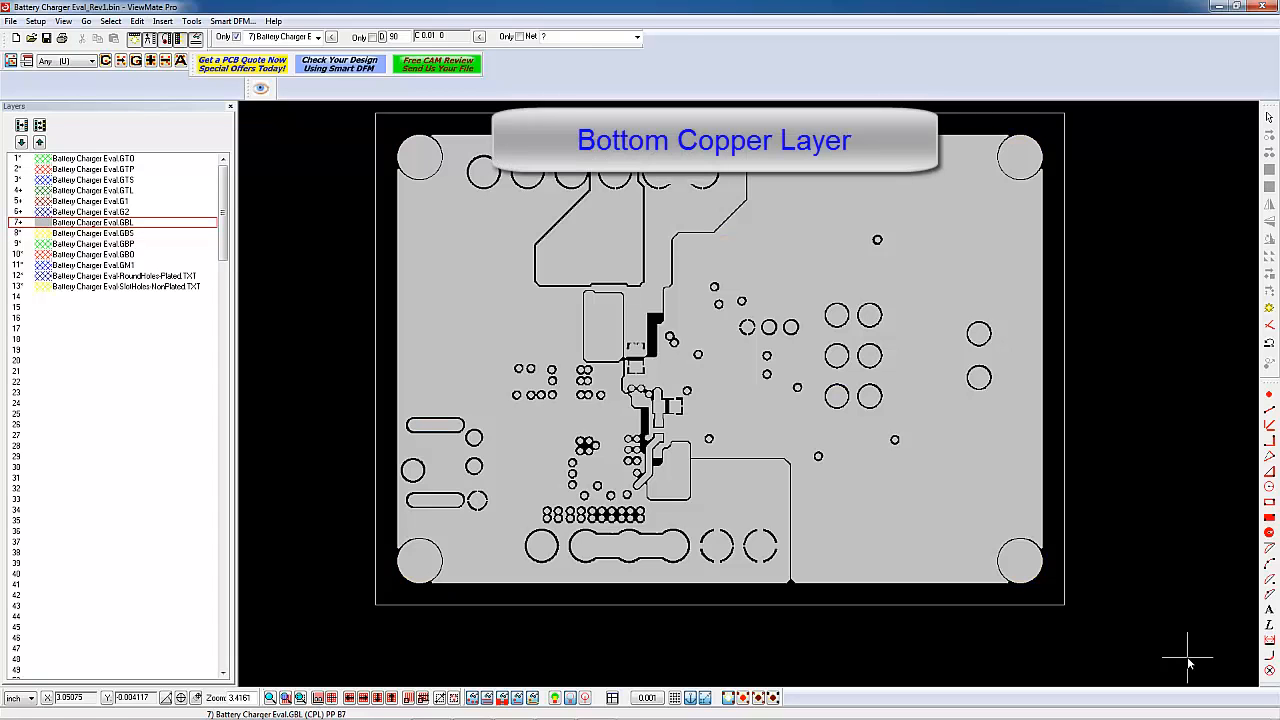
# Step: View inner copper Layers 3 and 2, top copper, top mask and top paste individually
pyautogui.click(95, 211)
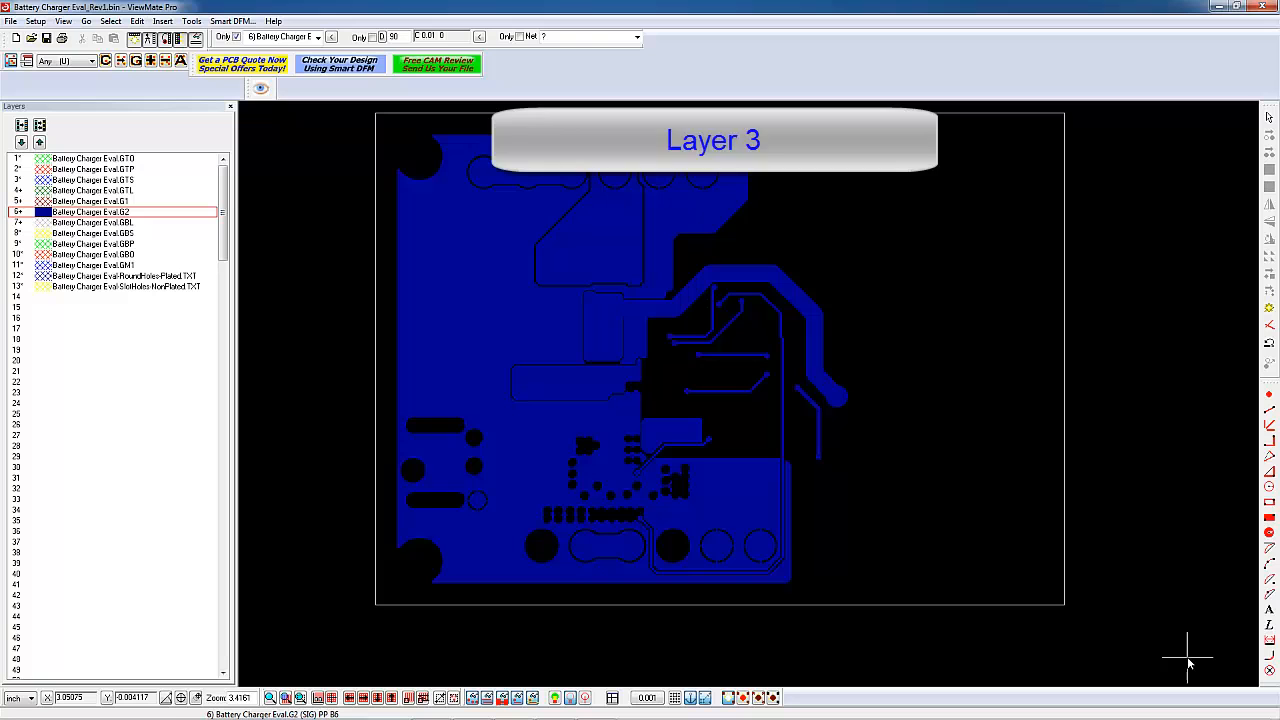
pyautogui.click(90, 201)
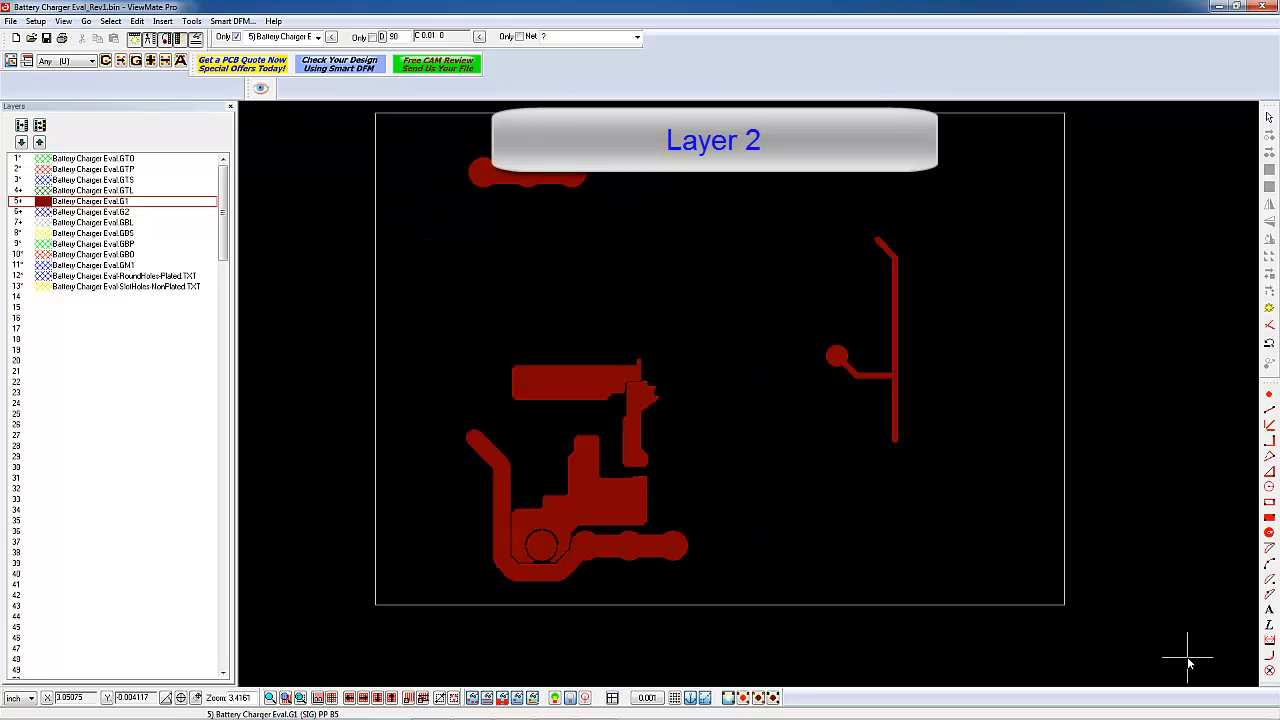
pyautogui.click(90, 190)
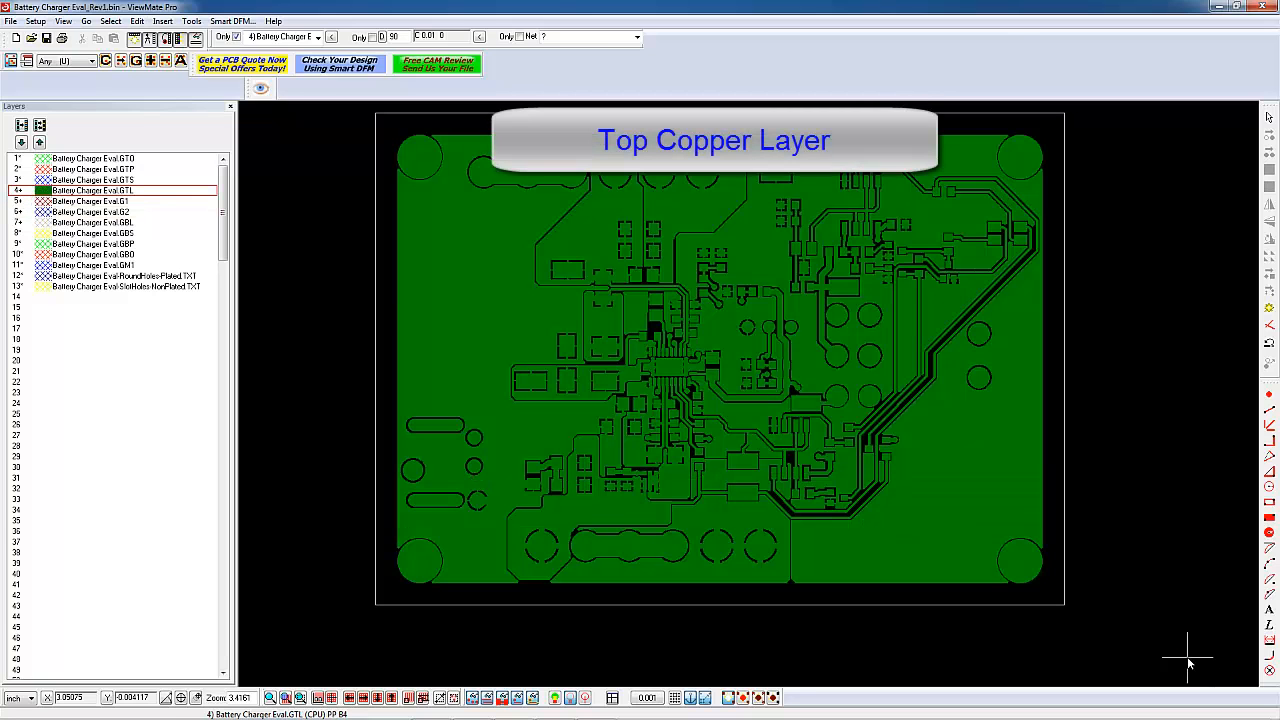
pyautogui.click(93, 180)
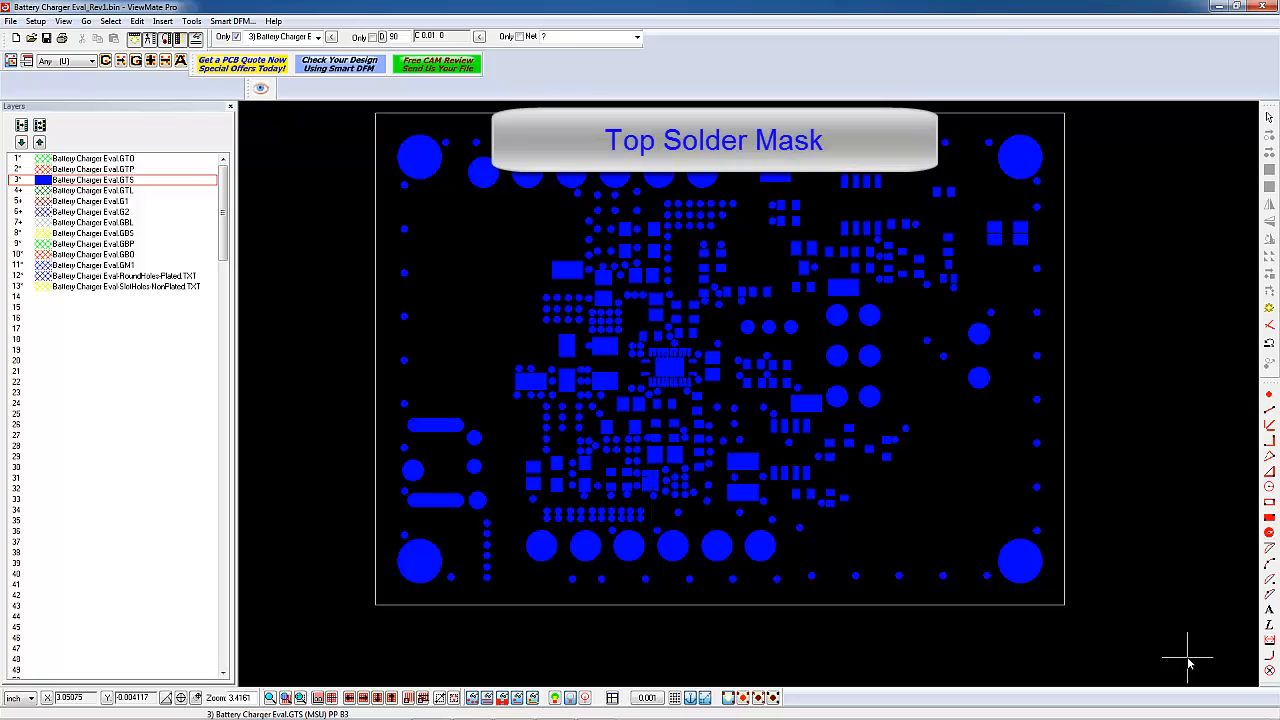
pyautogui.click(90, 169)
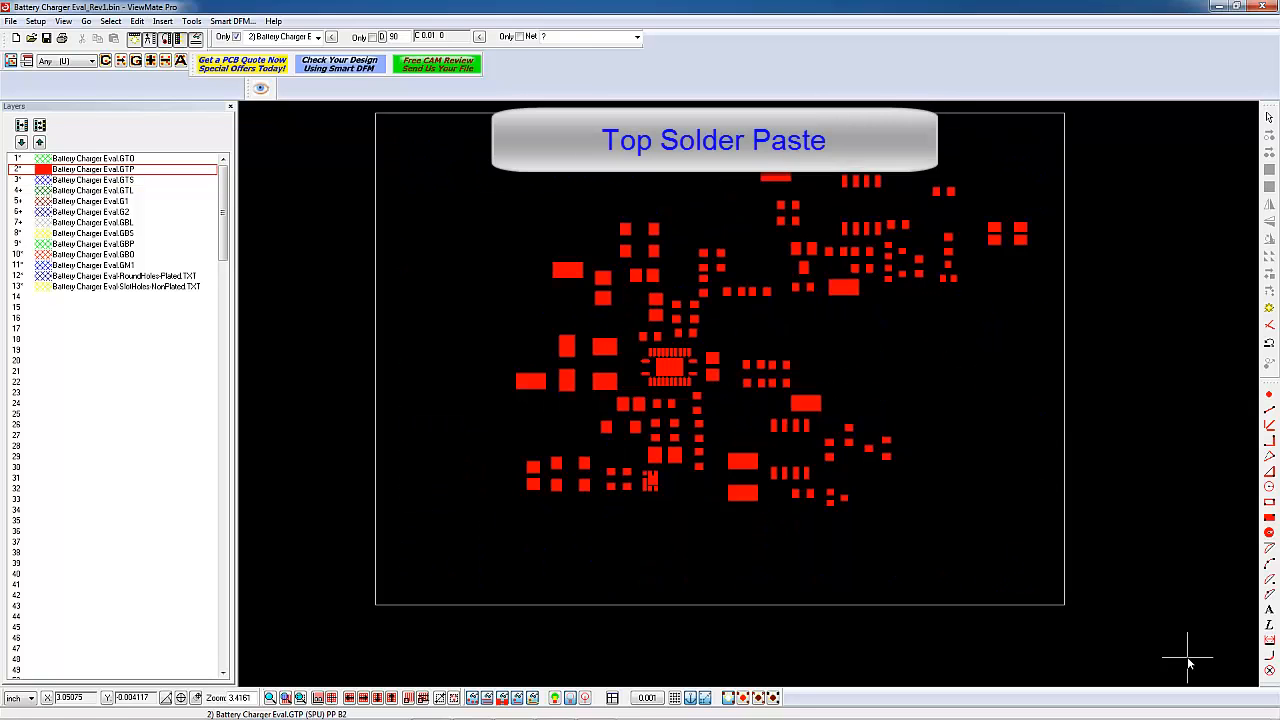
pyautogui.click(93, 158)
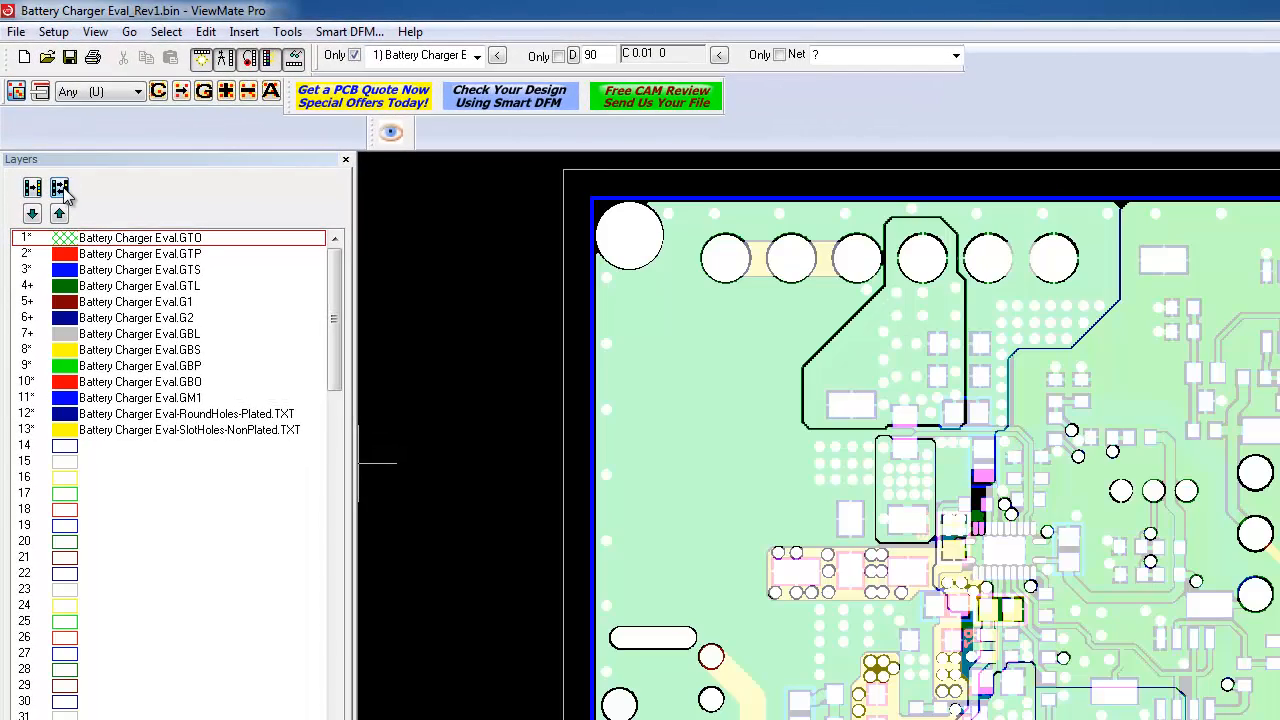
# Step: Turn every layer back on with the All Layers On button
pyautogui.click(59, 188)
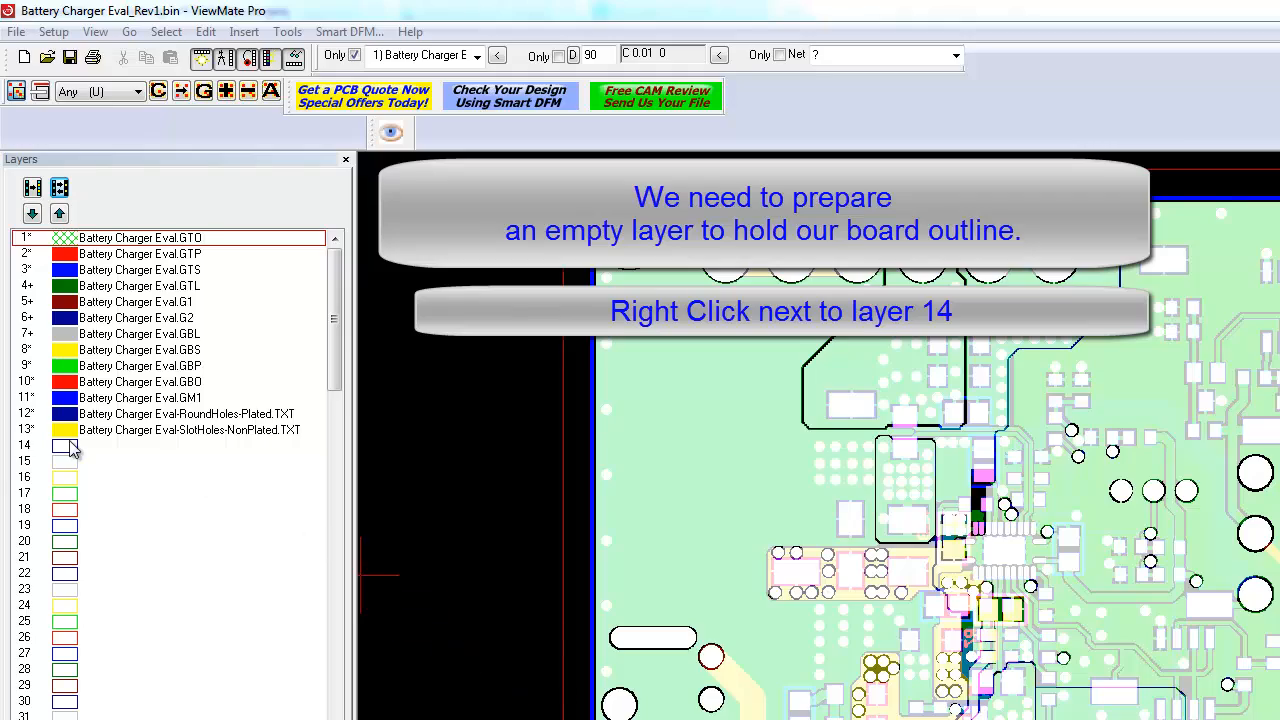
# Step: Rename empty layer 14 to 'Board Outline'
pyautogui.rightClick(70, 443)
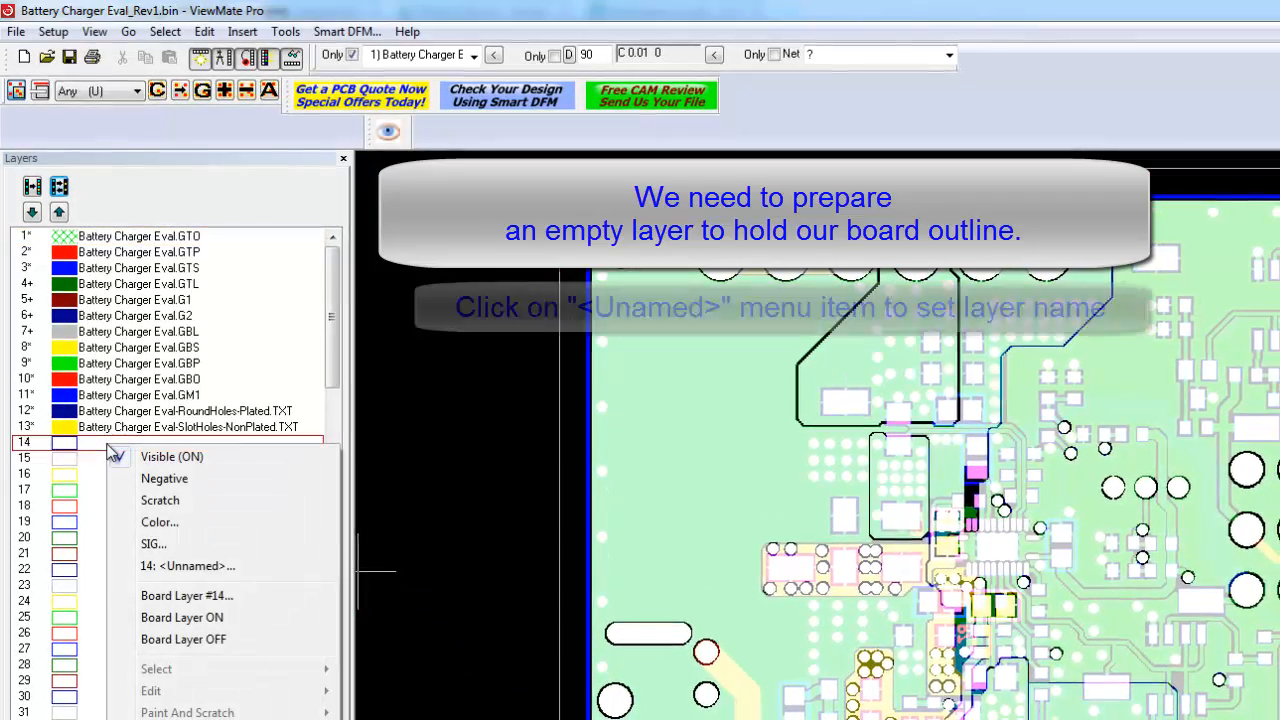
pyautogui.click(188, 565)
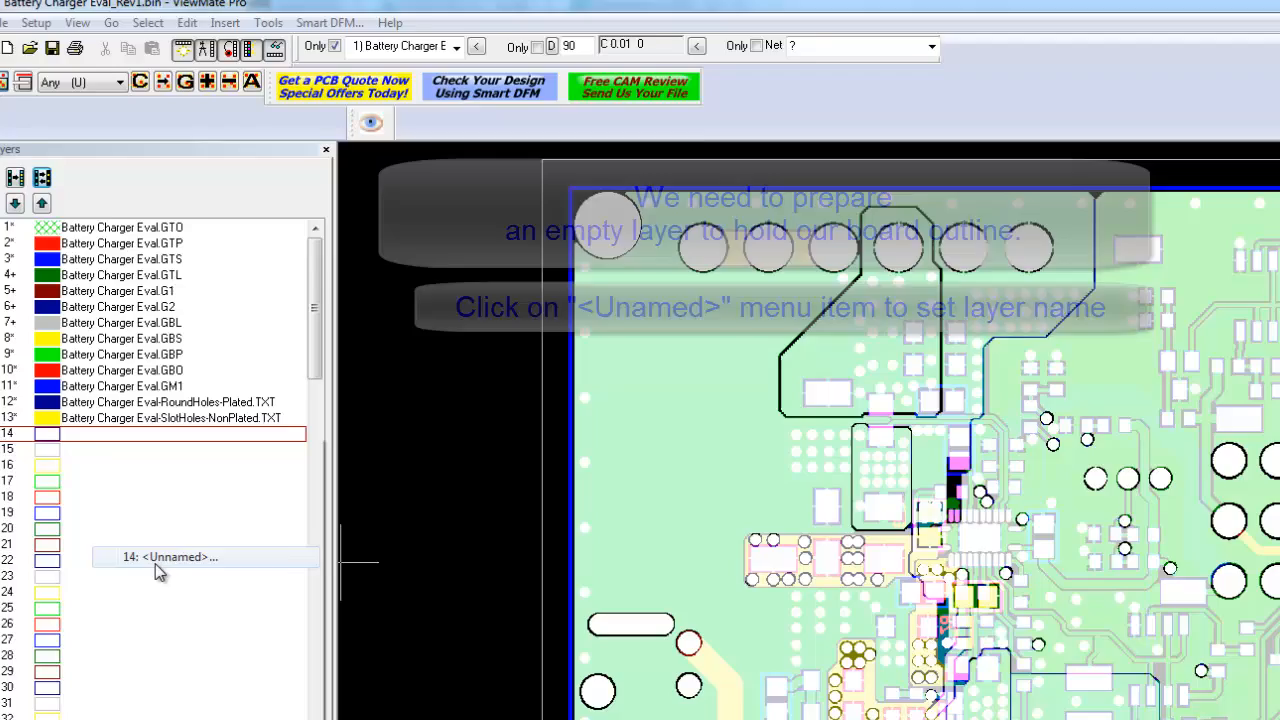
pyautogui.click(169, 557)
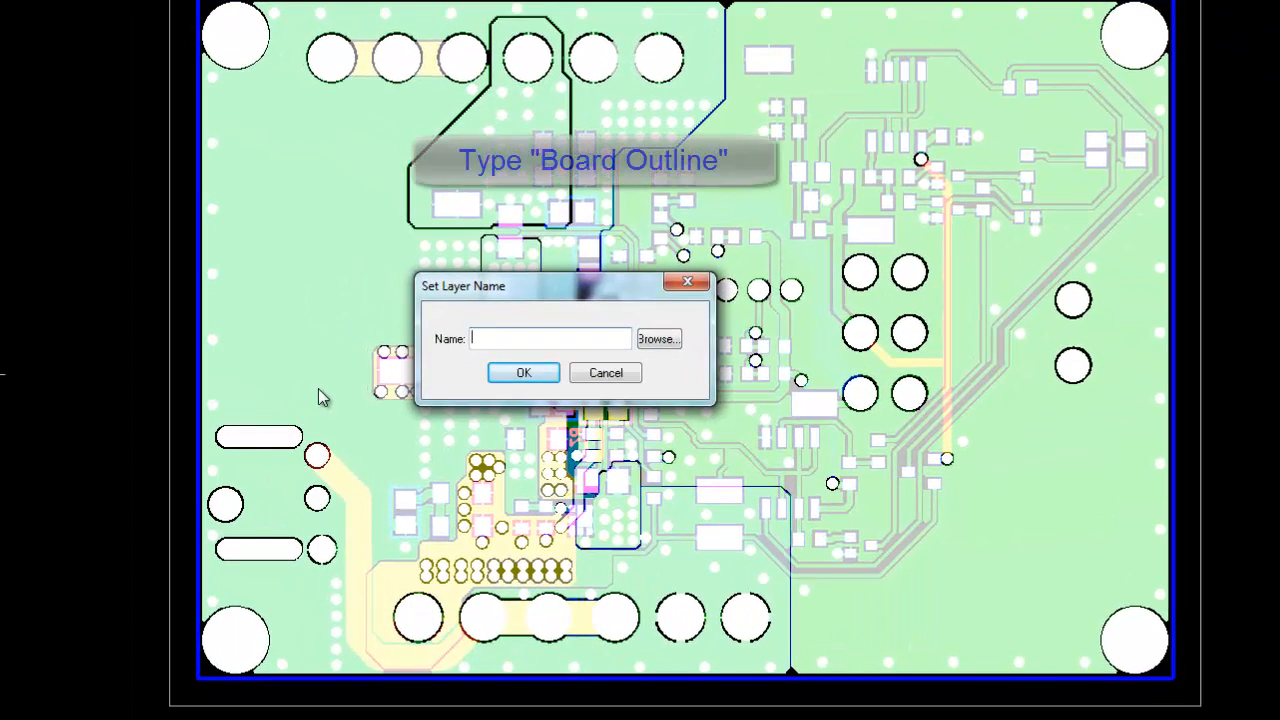
pyautogui.write('Board Outline')
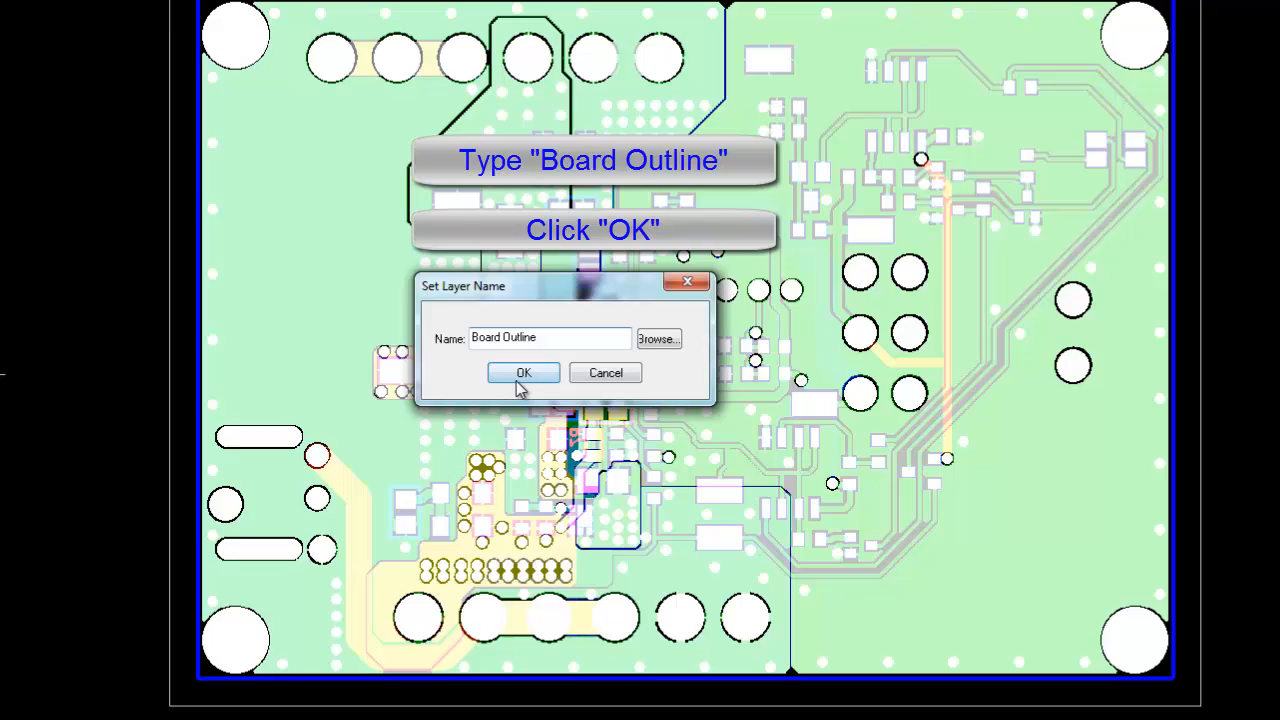
pyautogui.click(523, 372)
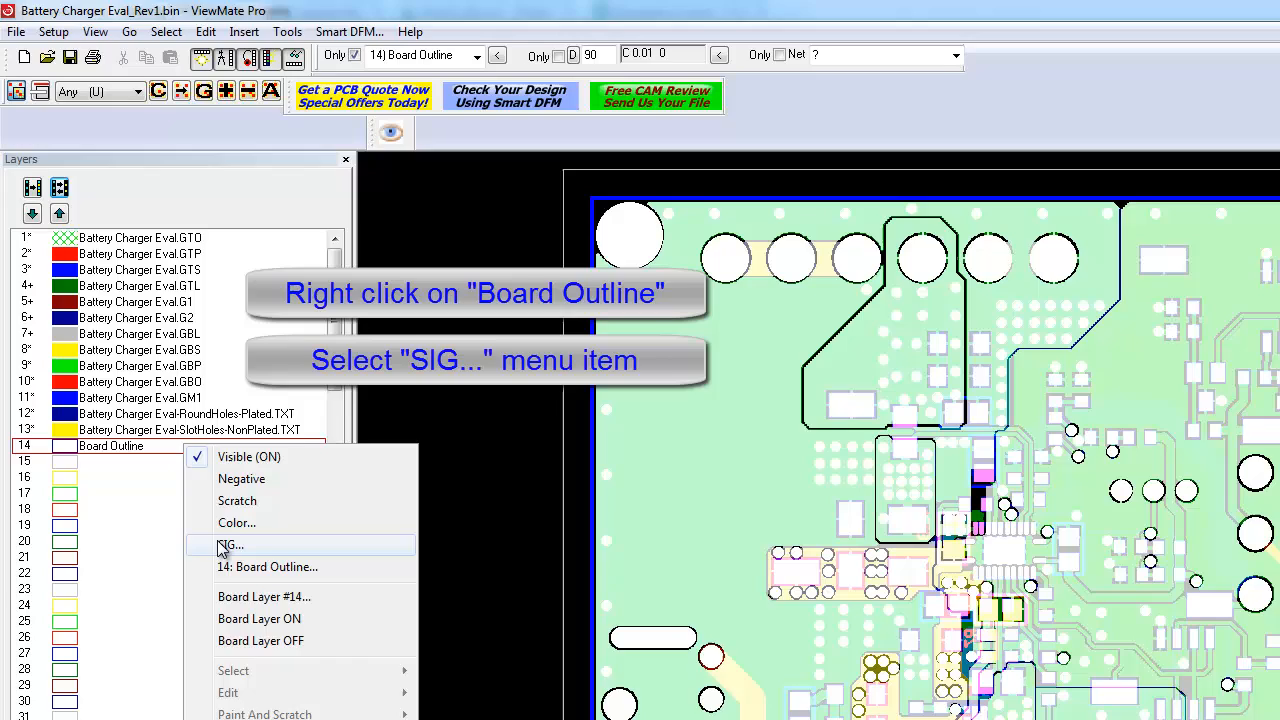
# Step: Set the Board Outline layer's type to BOL
pyautogui.click(231, 544)
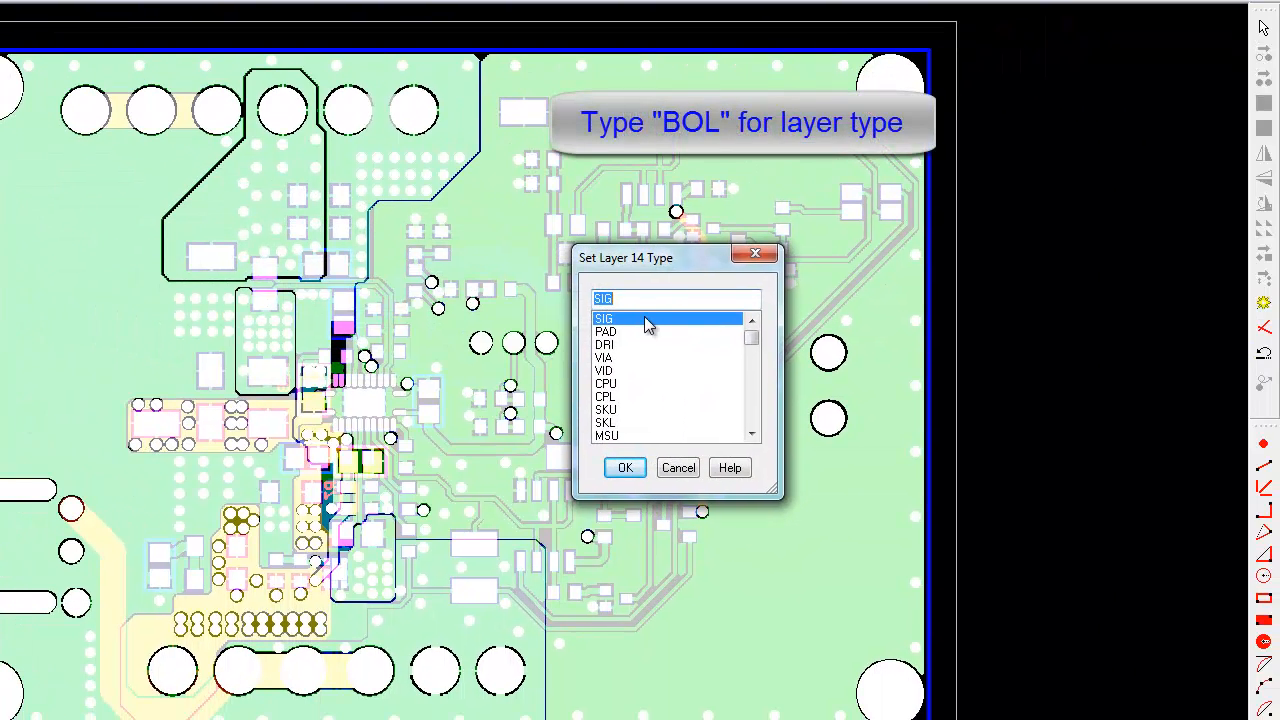
pyautogui.write('bo')
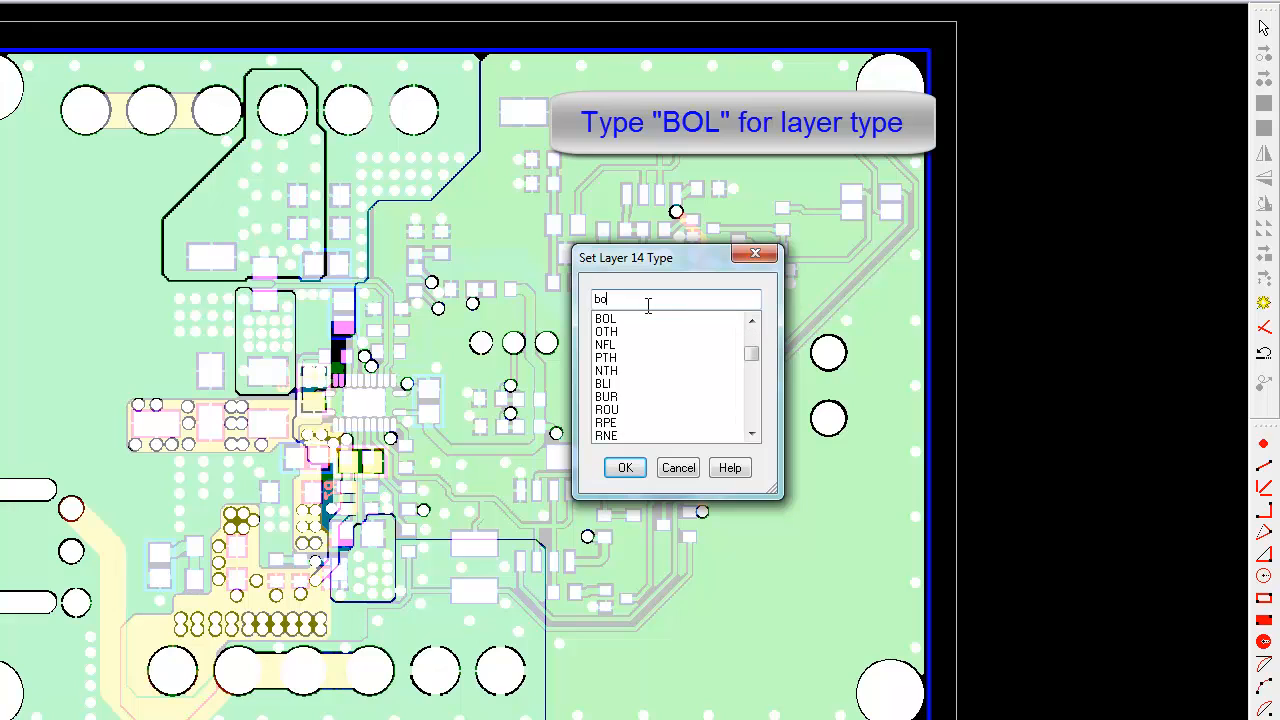
pyautogui.write('l')
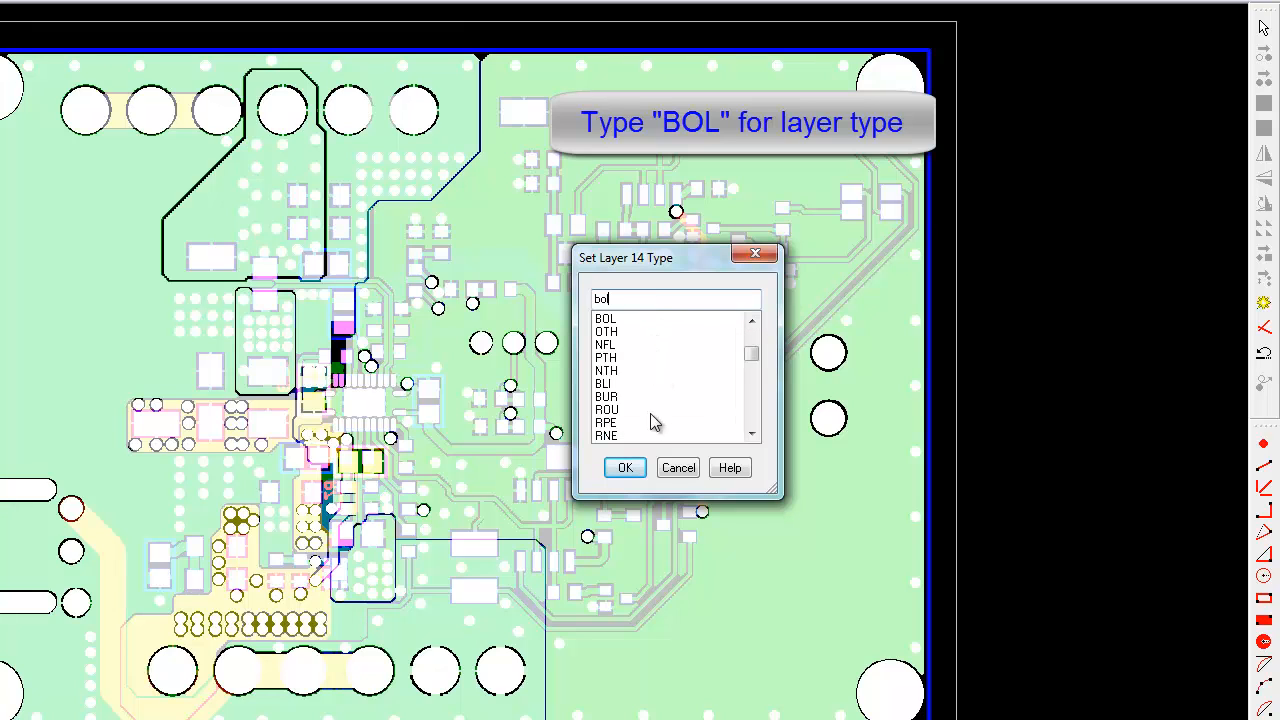
pyautogui.click(624, 467)
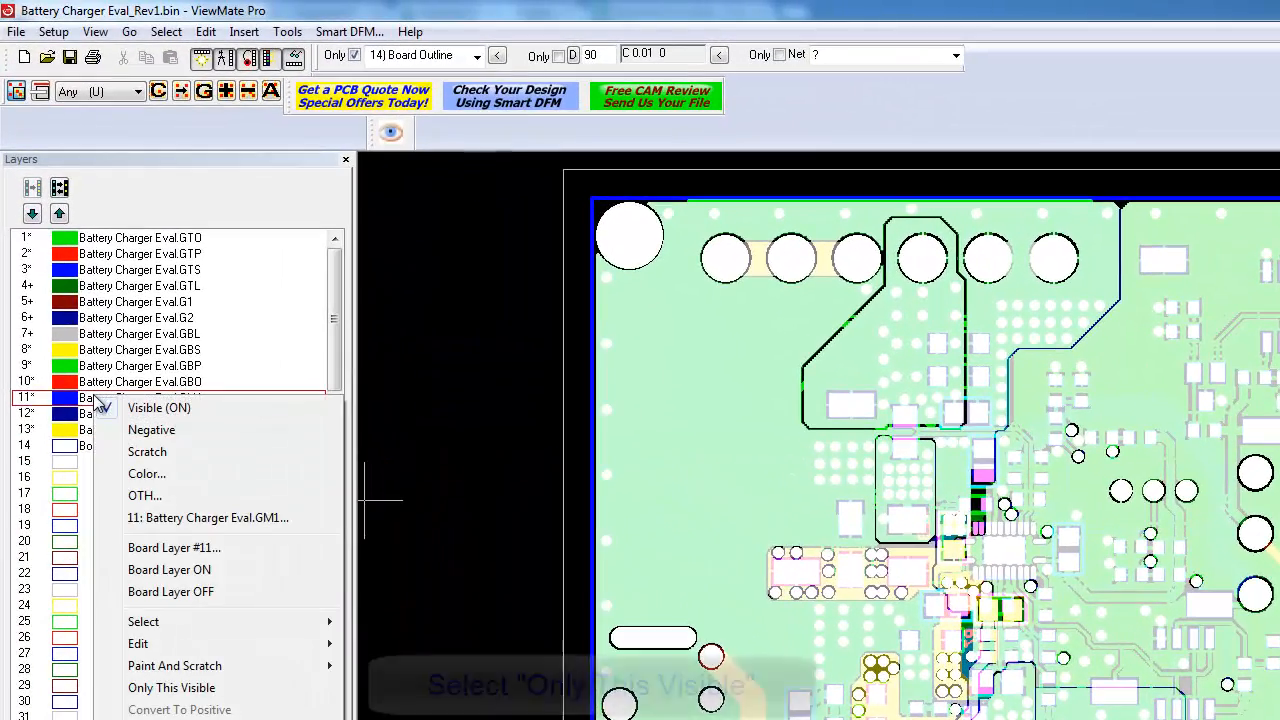
pyautogui.moveTo(193, 697)
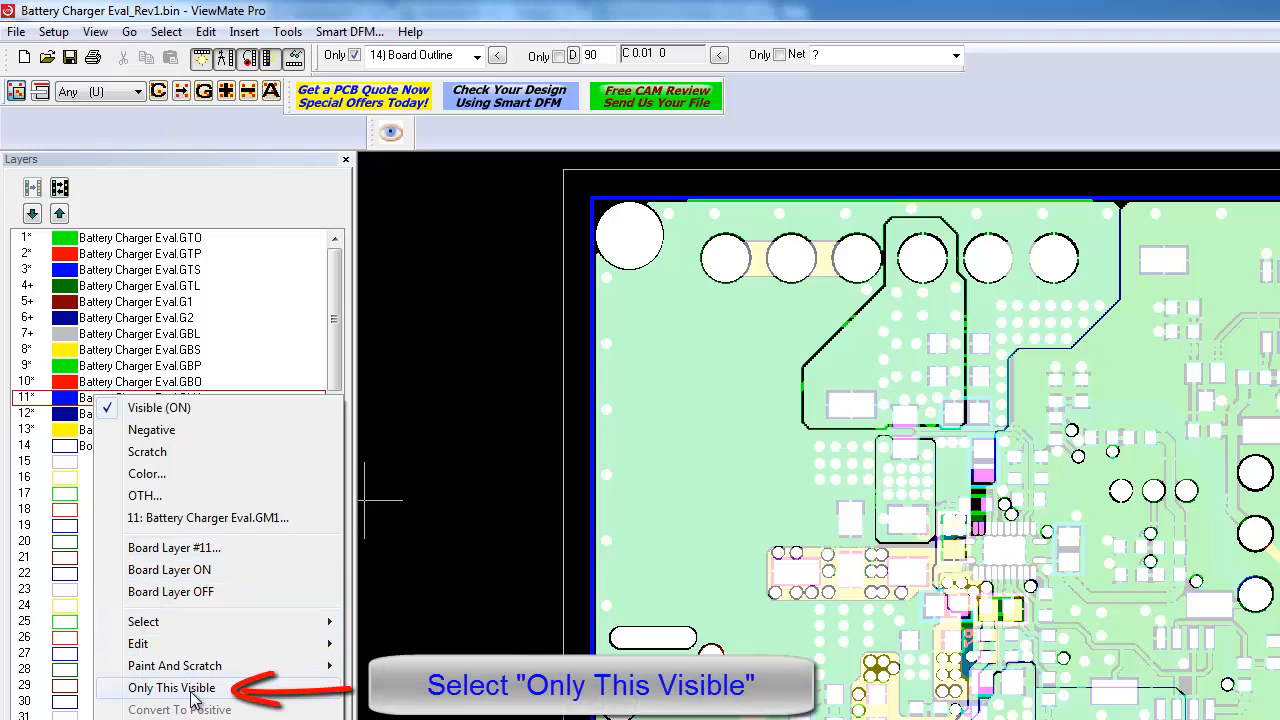
# Step: Make mechanical layer 11 (GM1) the only visible layer
pyautogui.click(171, 687)
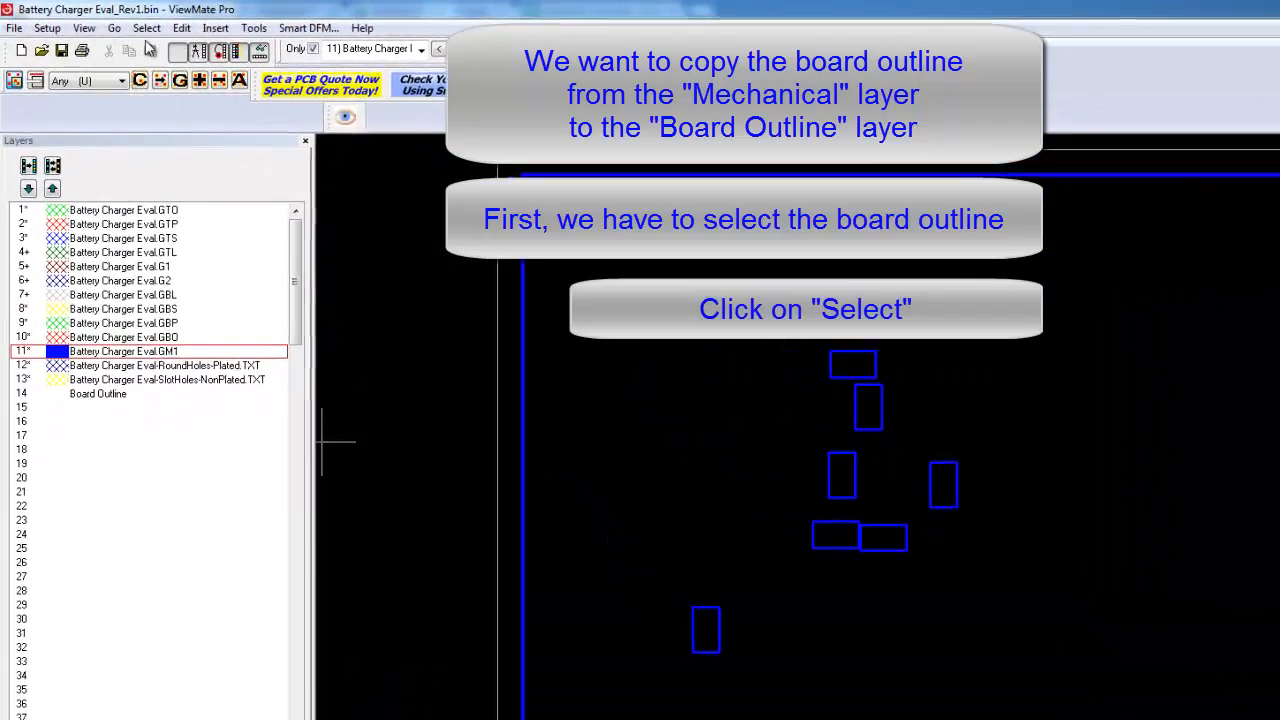
# Step: Switch selection to Connected (touching) mode from the Select menu
pyautogui.click(146, 27)
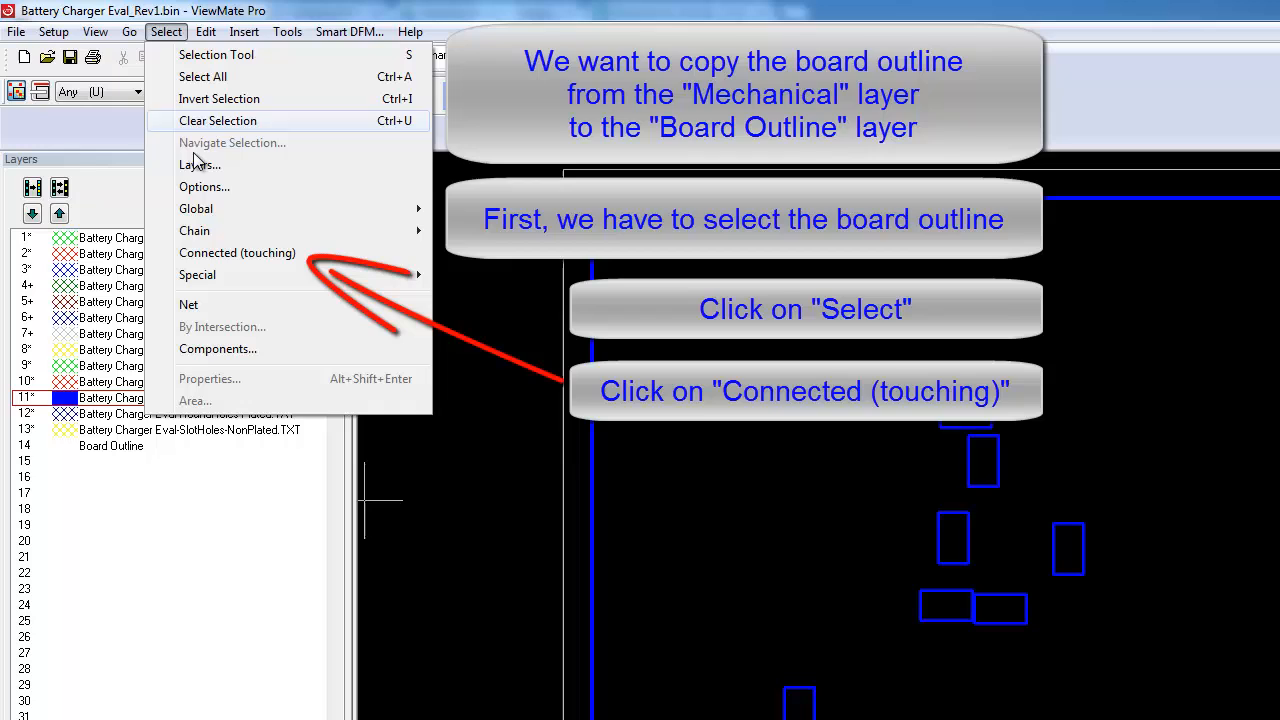
pyautogui.click(237, 252)
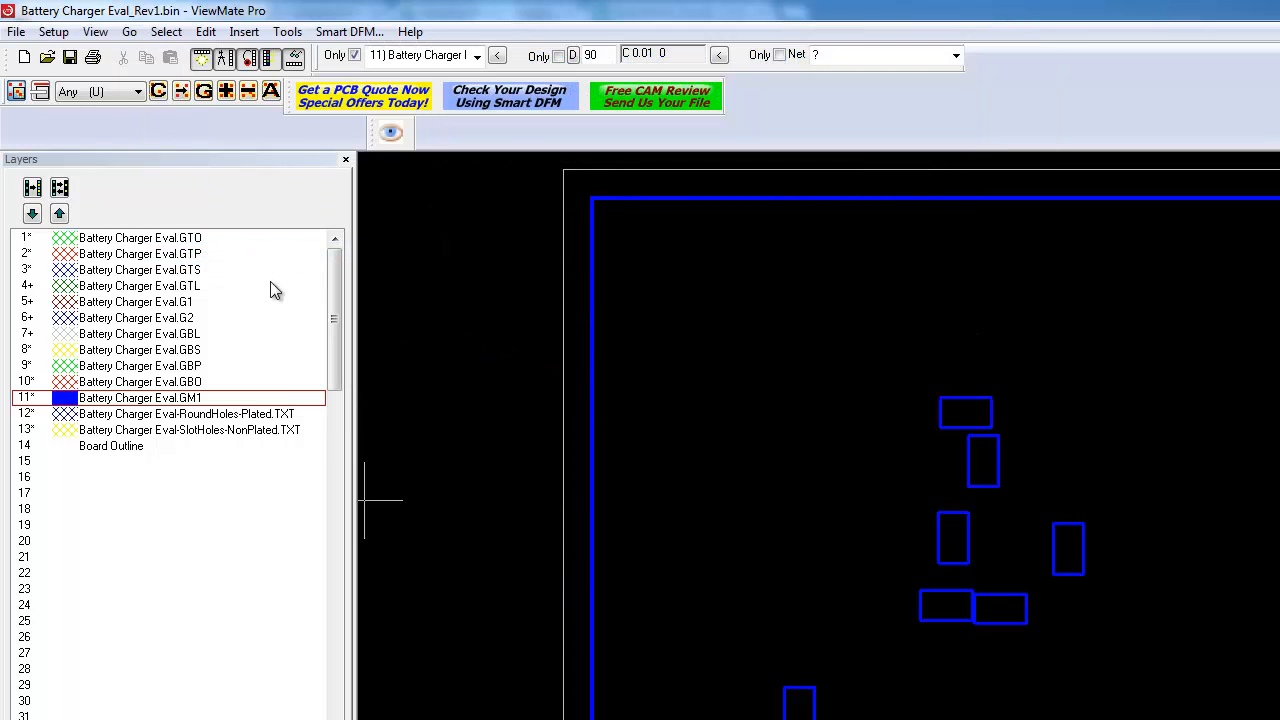
pyautogui.moveTo(402, 392)
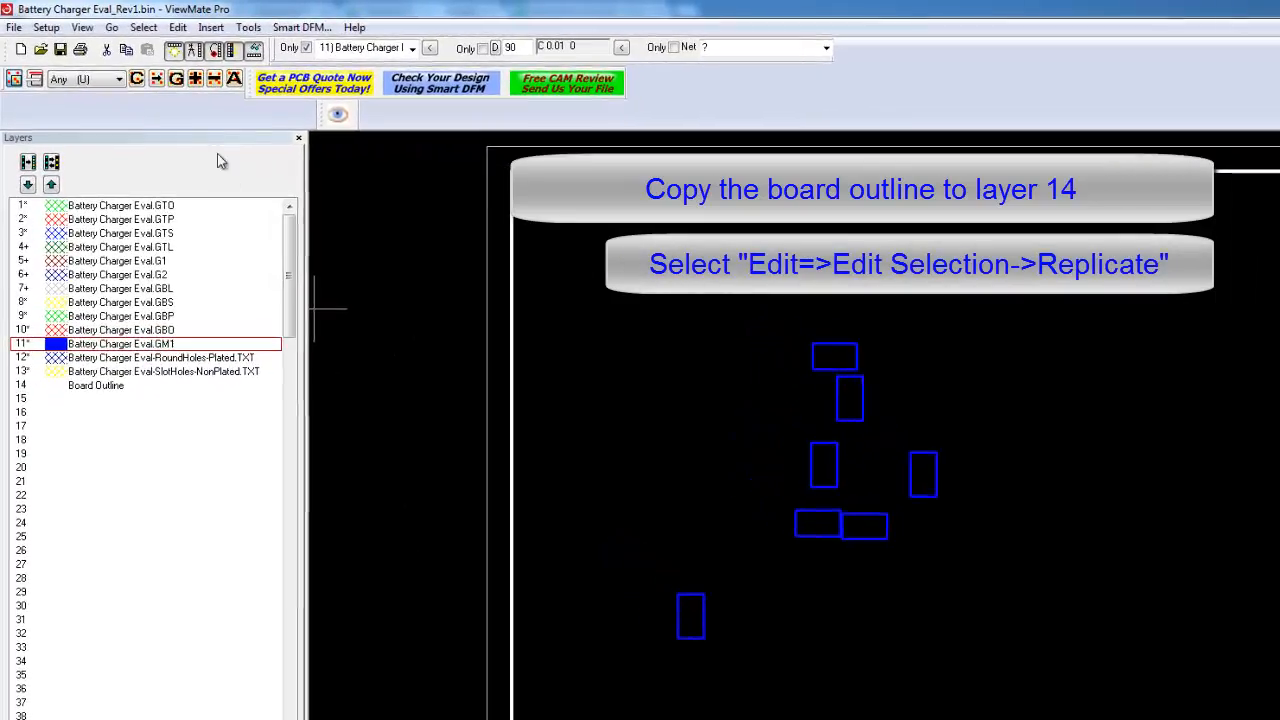
# Step: Replicate the selected outline onto layer 14 (BOL) Board Outline
pyautogui.click(177, 27)
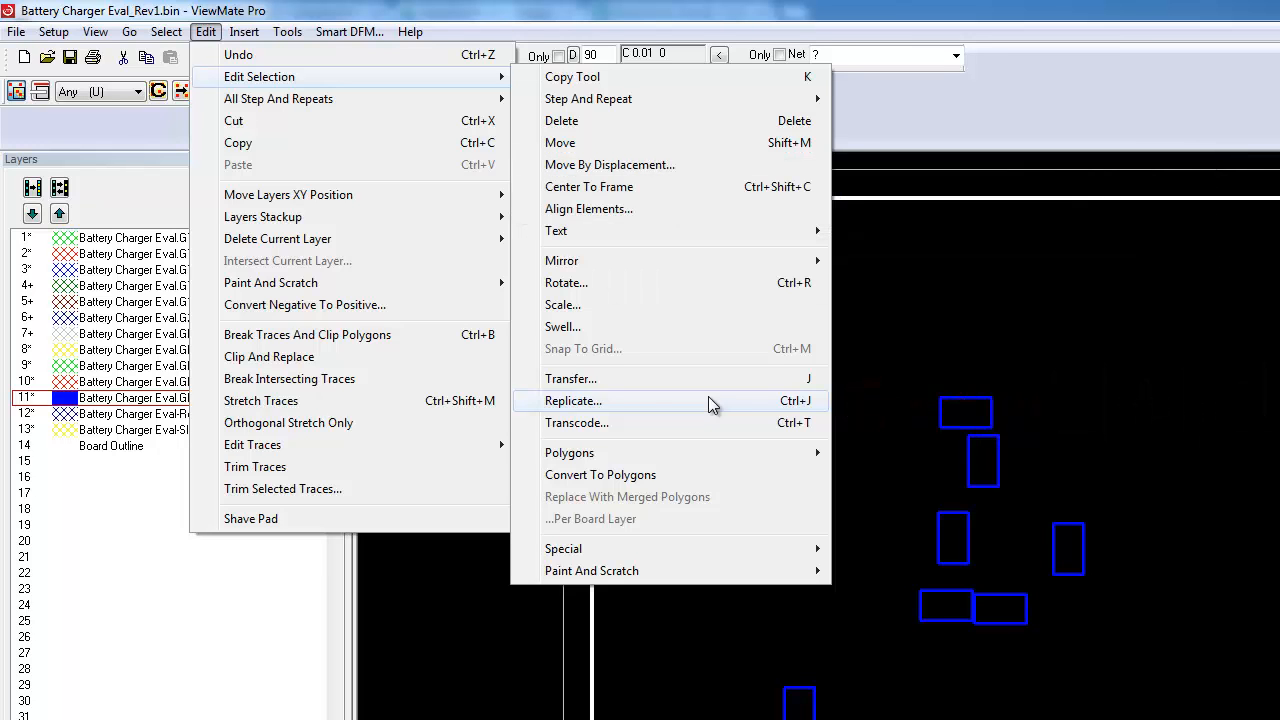
pyautogui.click(573, 400)
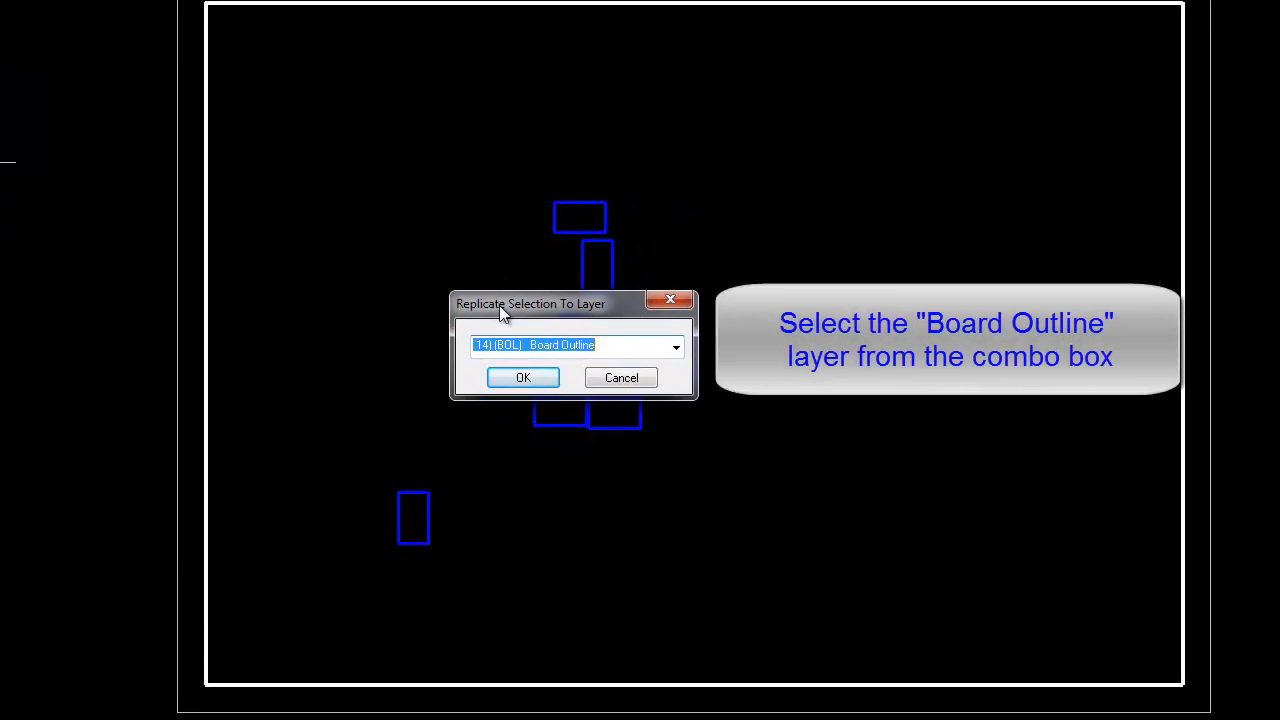
pyautogui.click(676, 346)
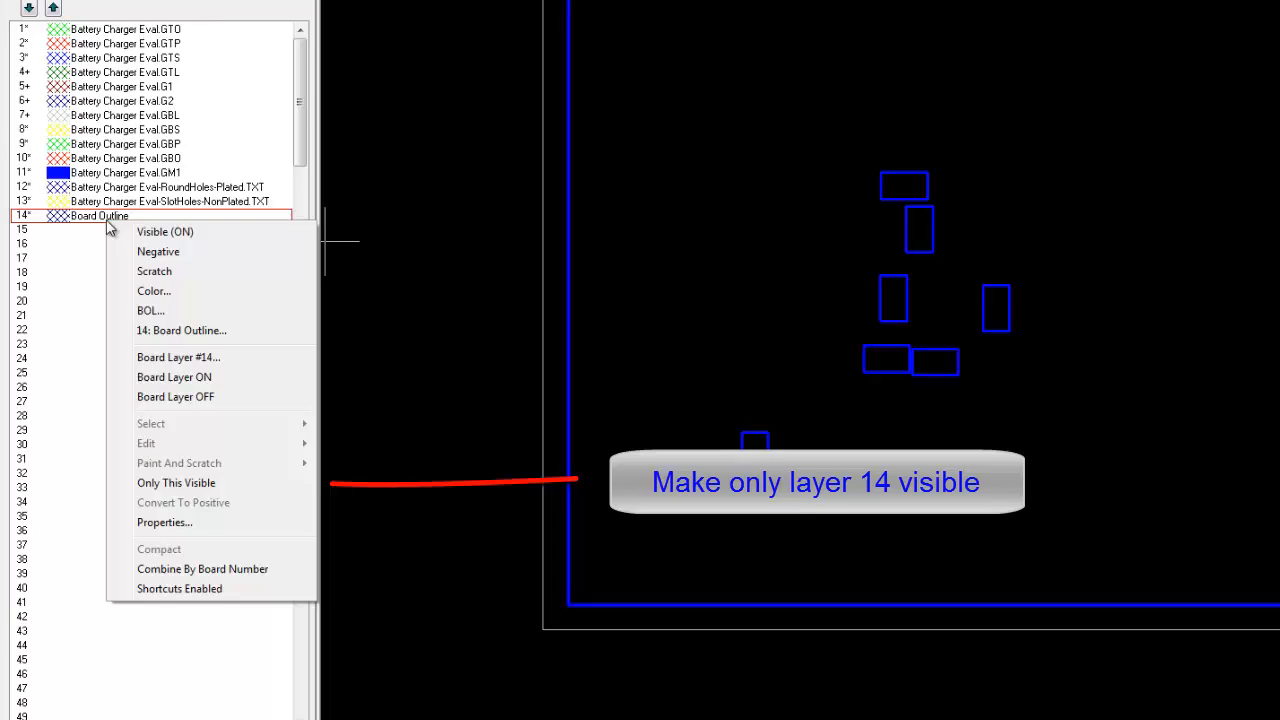
# Step: Make layer 14 Board Outline the only visible layer
pyautogui.click(176, 482)
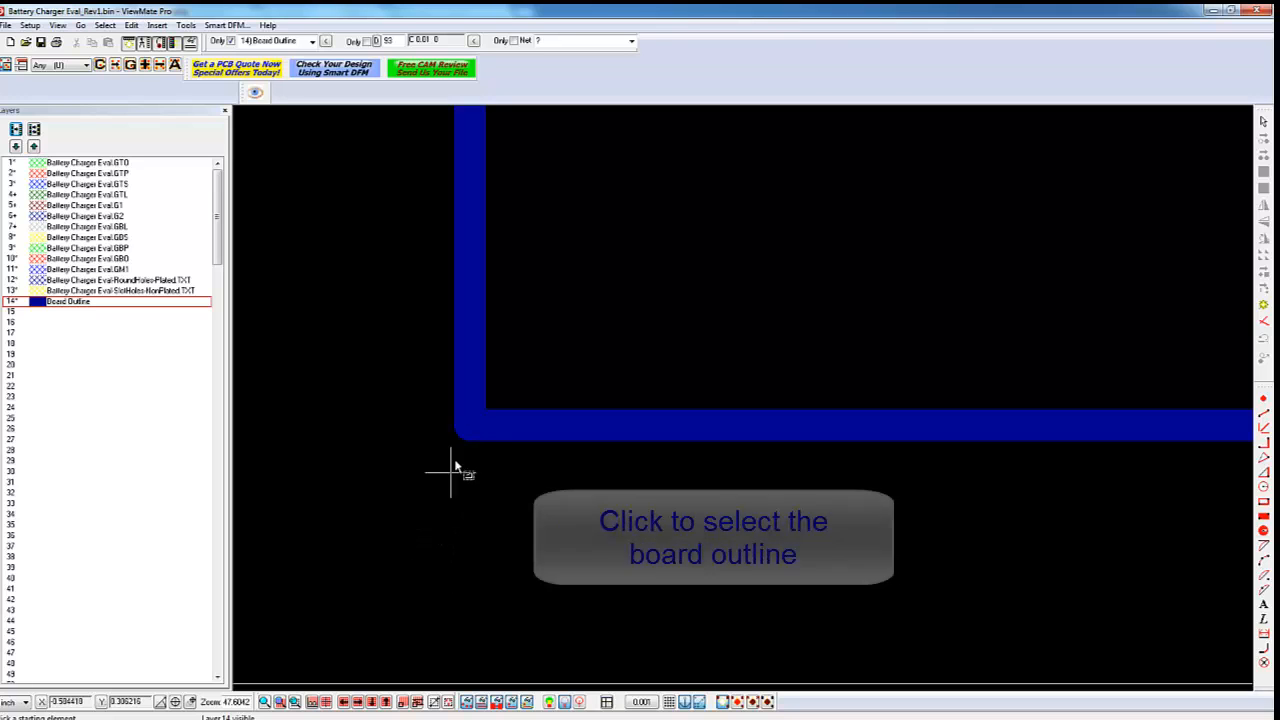
# Step: Pick the copied board outline contour on layer 14
pyautogui.click(478, 432)
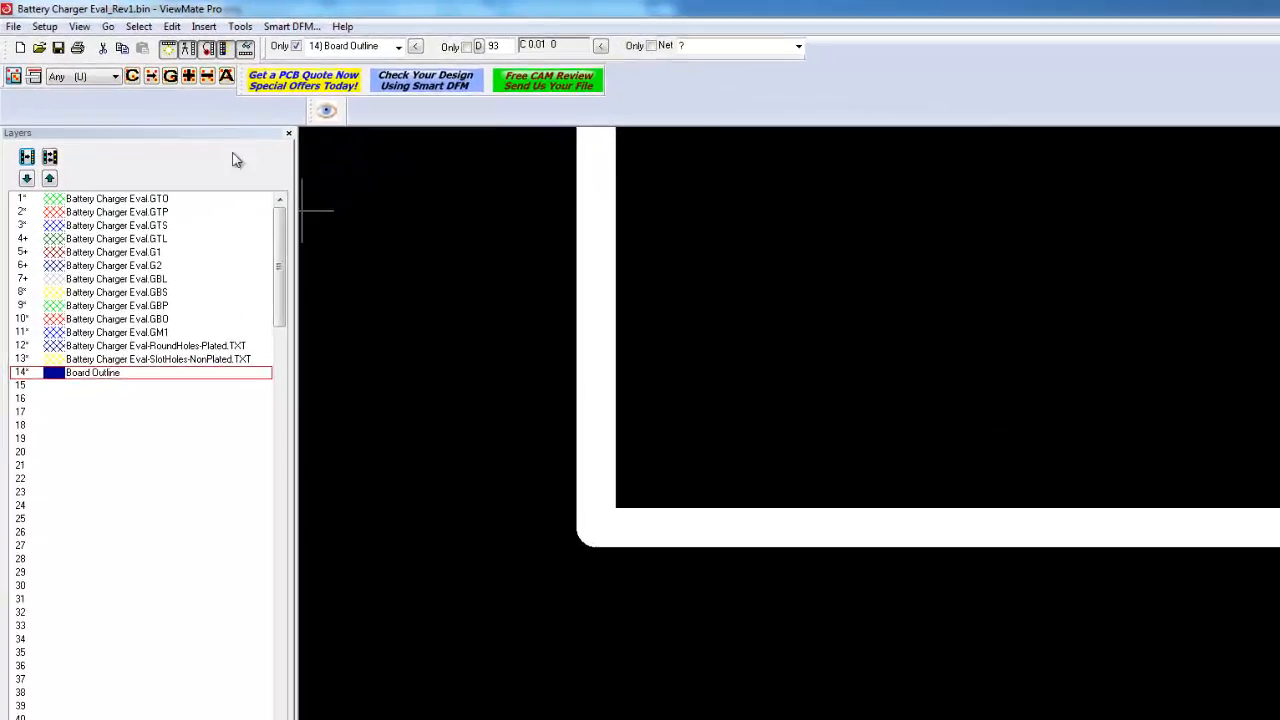
# Step: Start Transcode on the selected contour, proposing new D code 91
pyautogui.click(172, 26)
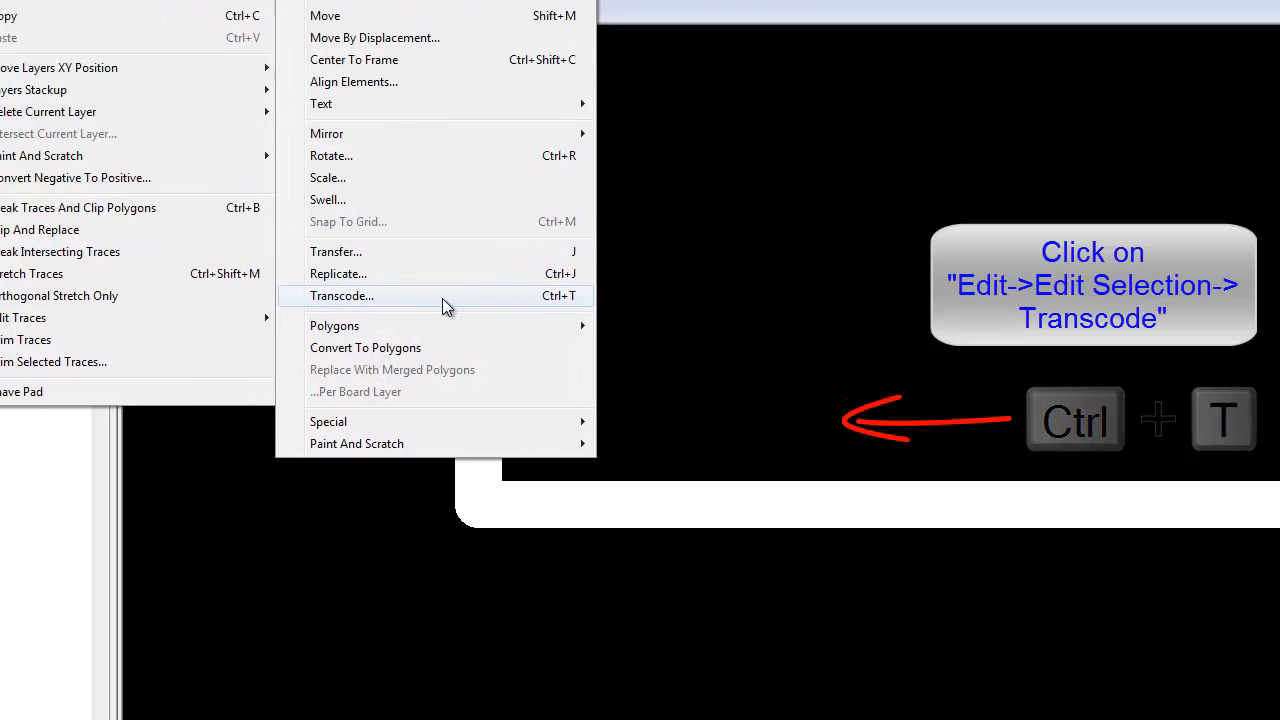
pyautogui.click(342, 295)
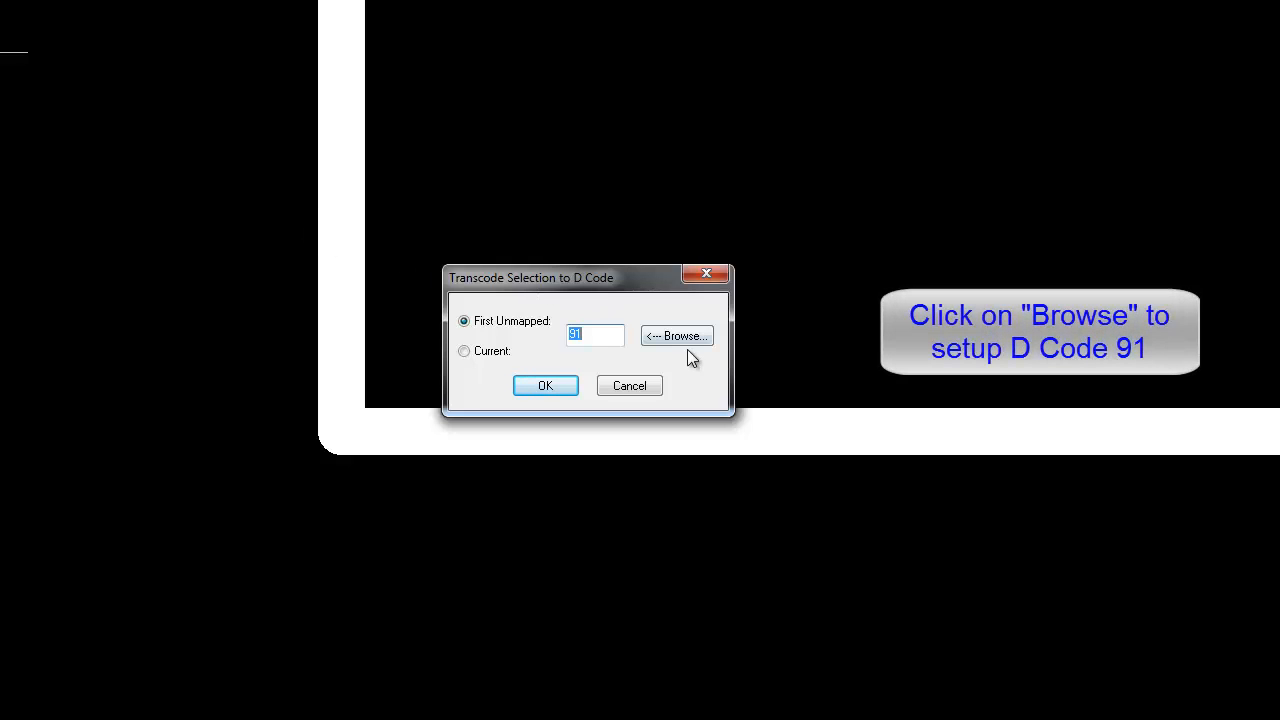
# Step: Make D91 a Polygon Outline (F) shape and accept the default polygon settings
pyautogui.click(676, 335)
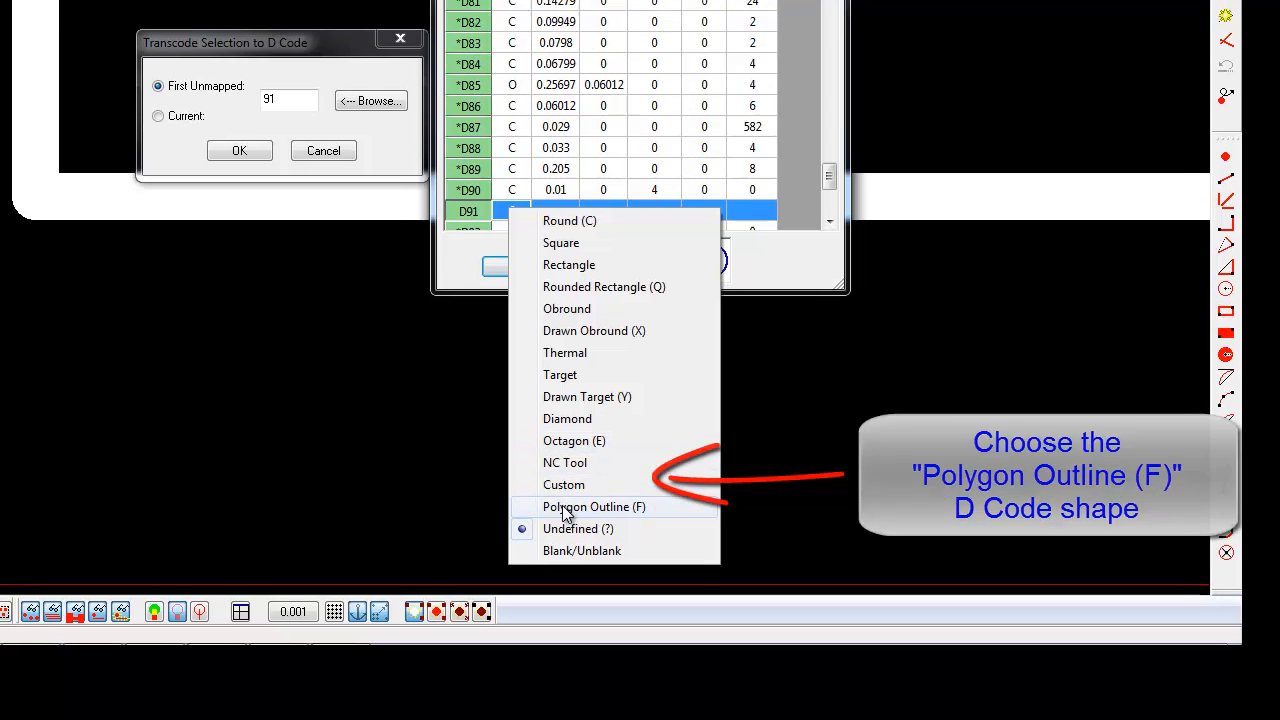
pyautogui.click(593, 506)
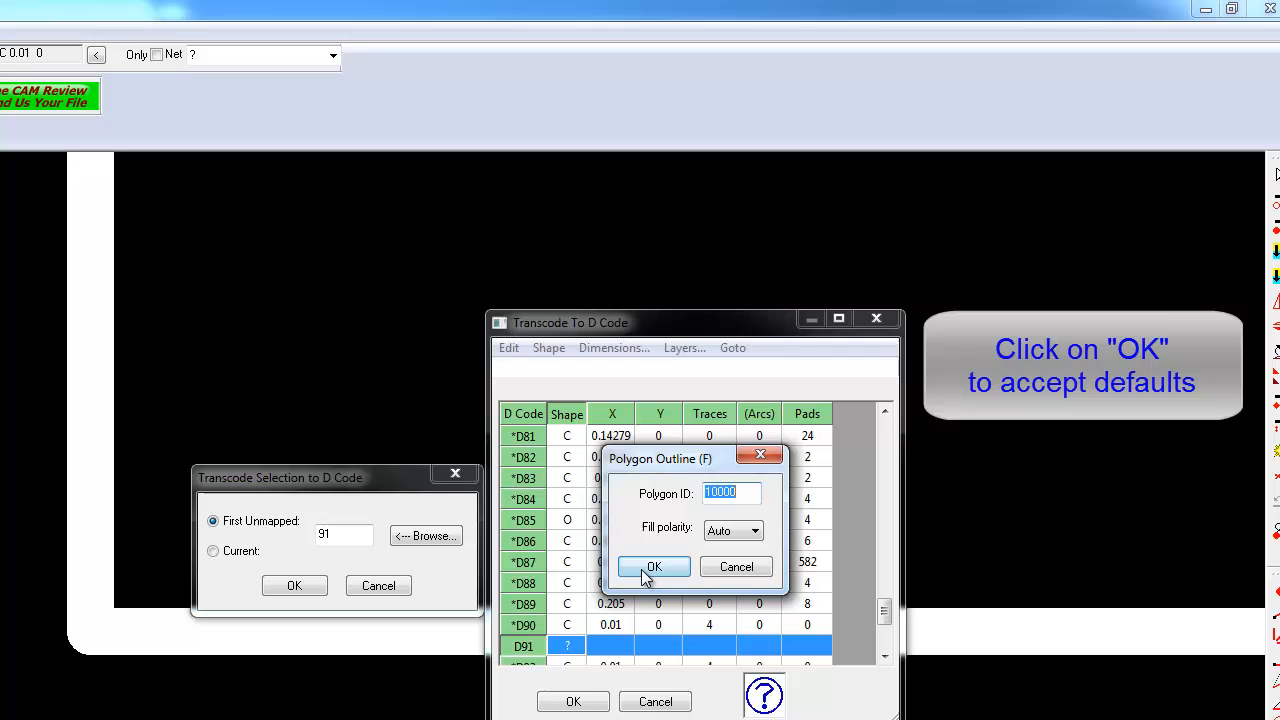
pyautogui.click(653, 566)
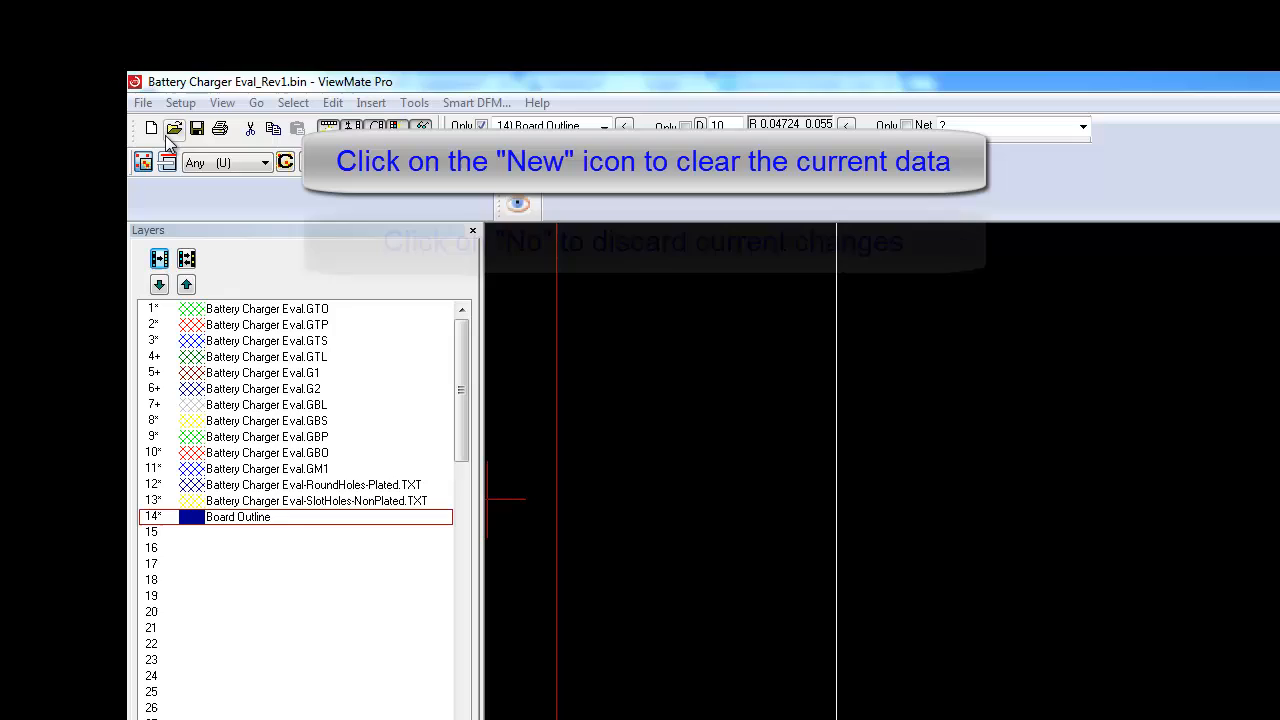
# Step: Reopen Battery Charger Eval_Rev1.bin without saving, and rename empty layer 14 'Board Outline'
pyautogui.click(151, 128)
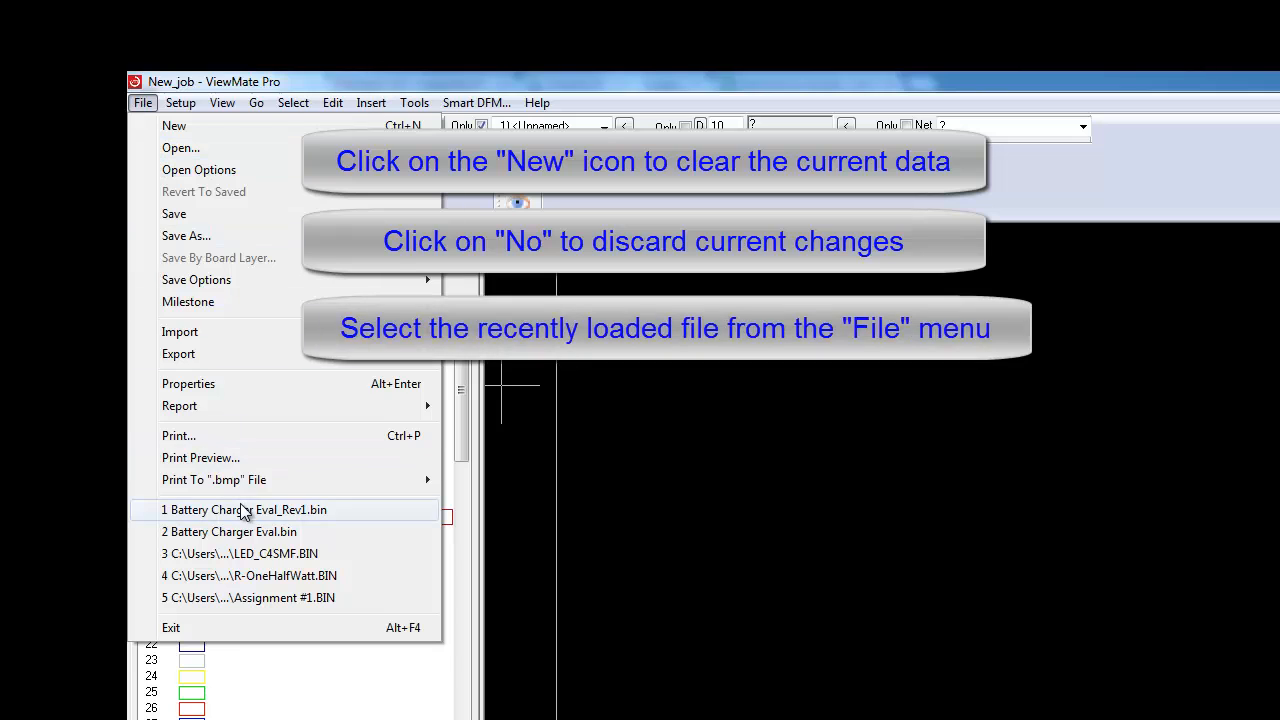
pyautogui.click(244, 509)
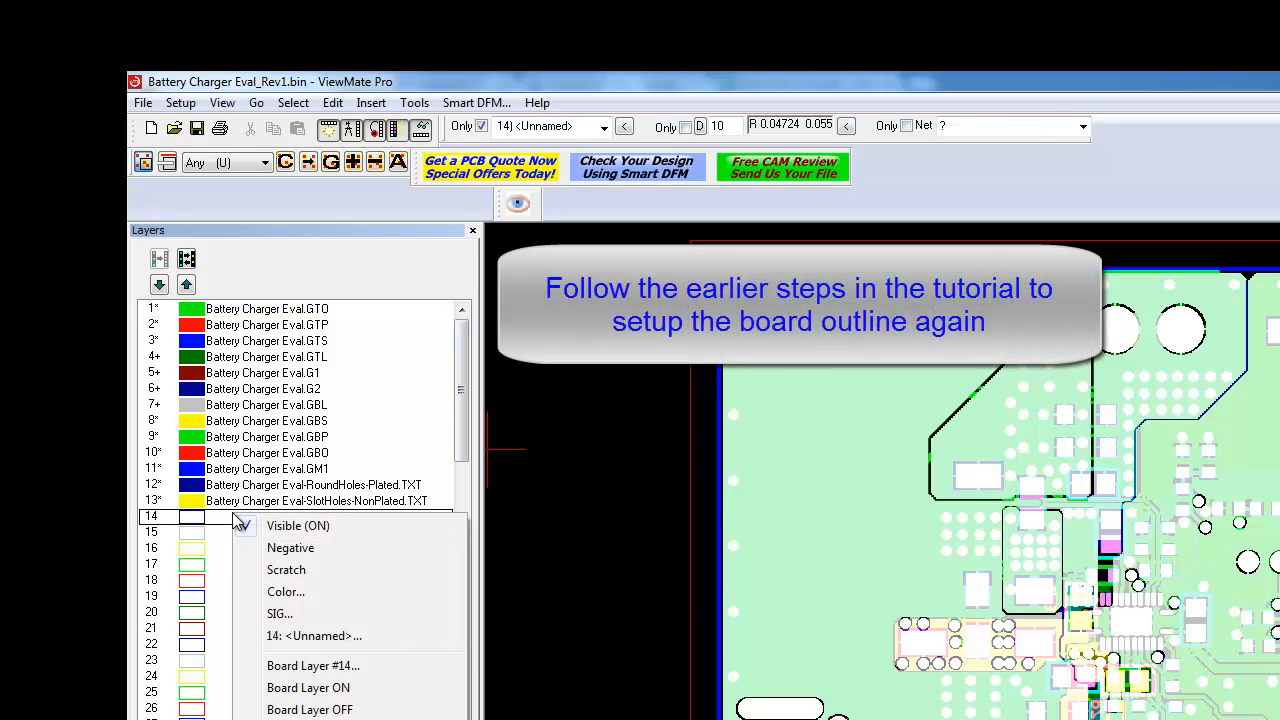
pyautogui.click(314, 635)
pyautogui.write('Board Outline')
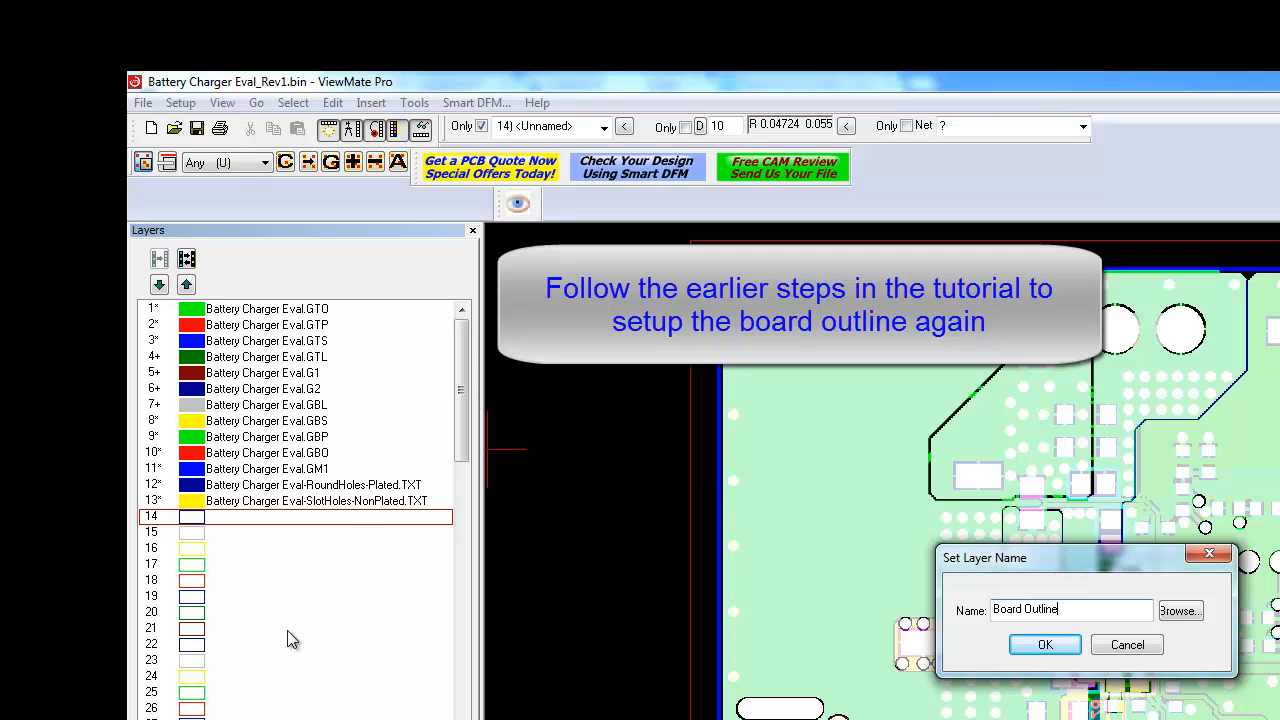
pyautogui.click(1044, 644)
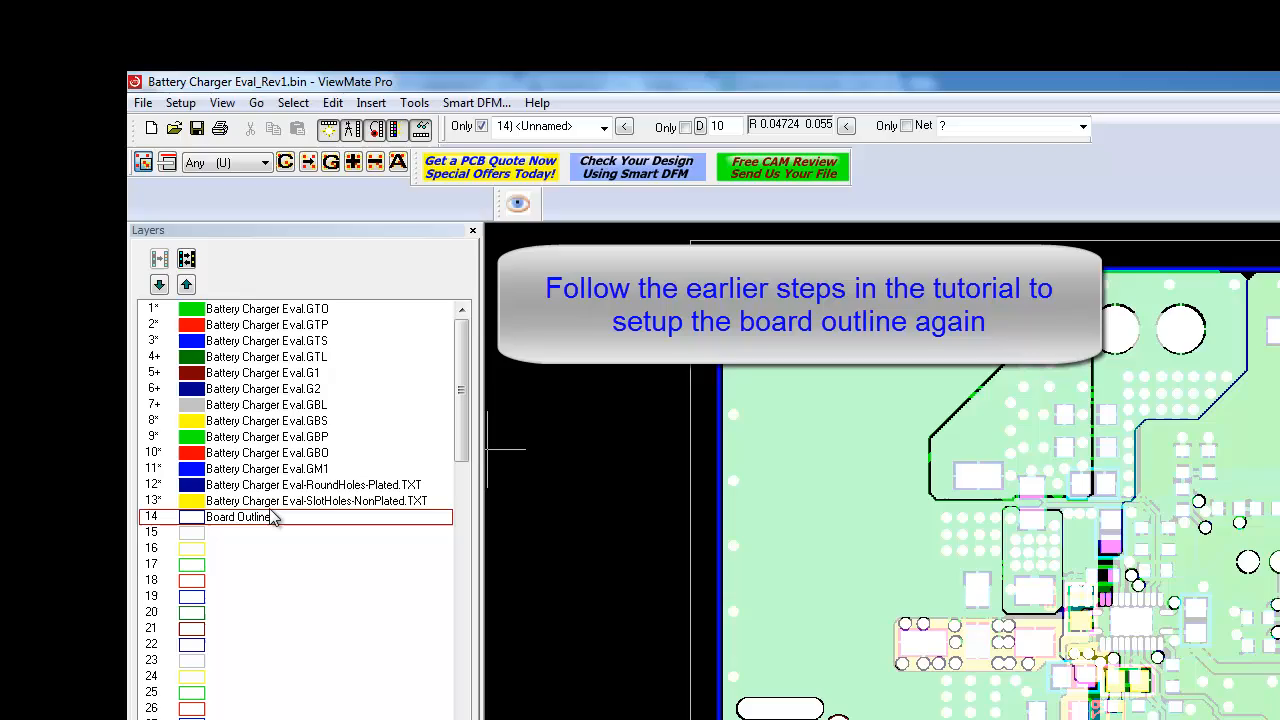
pyautogui.rightClick(238, 516)
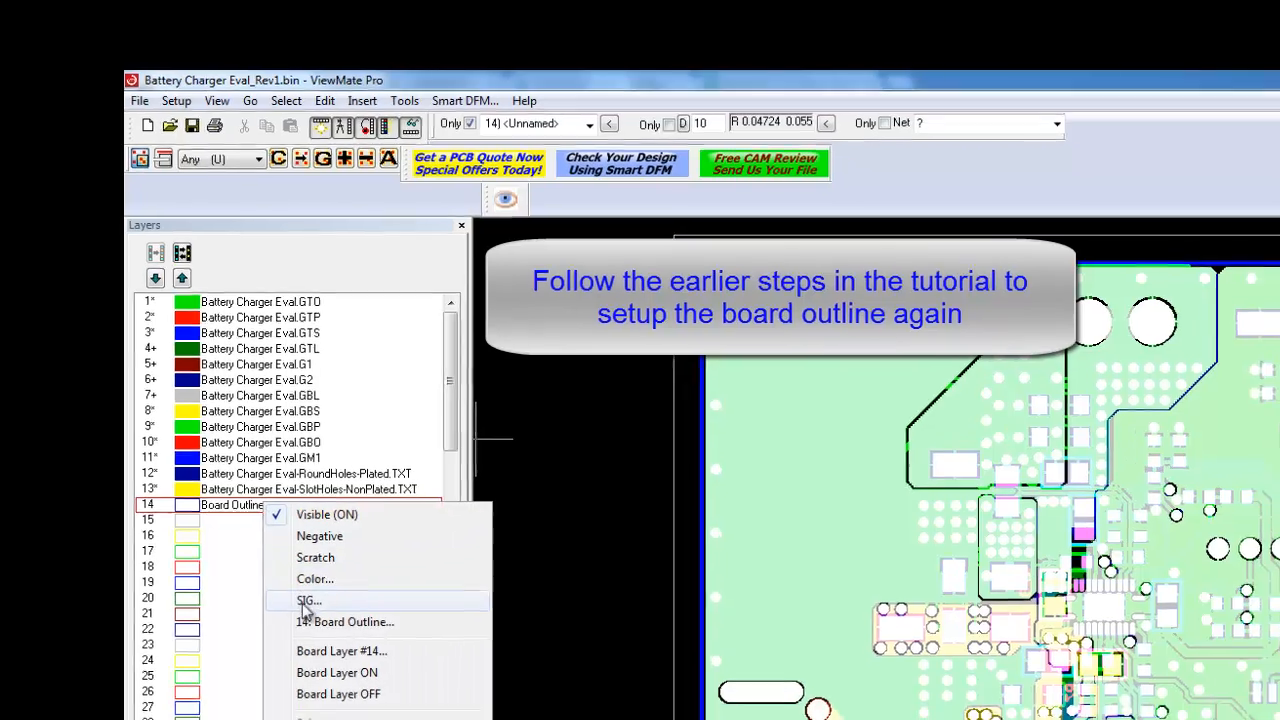
pyautogui.click(309, 600)
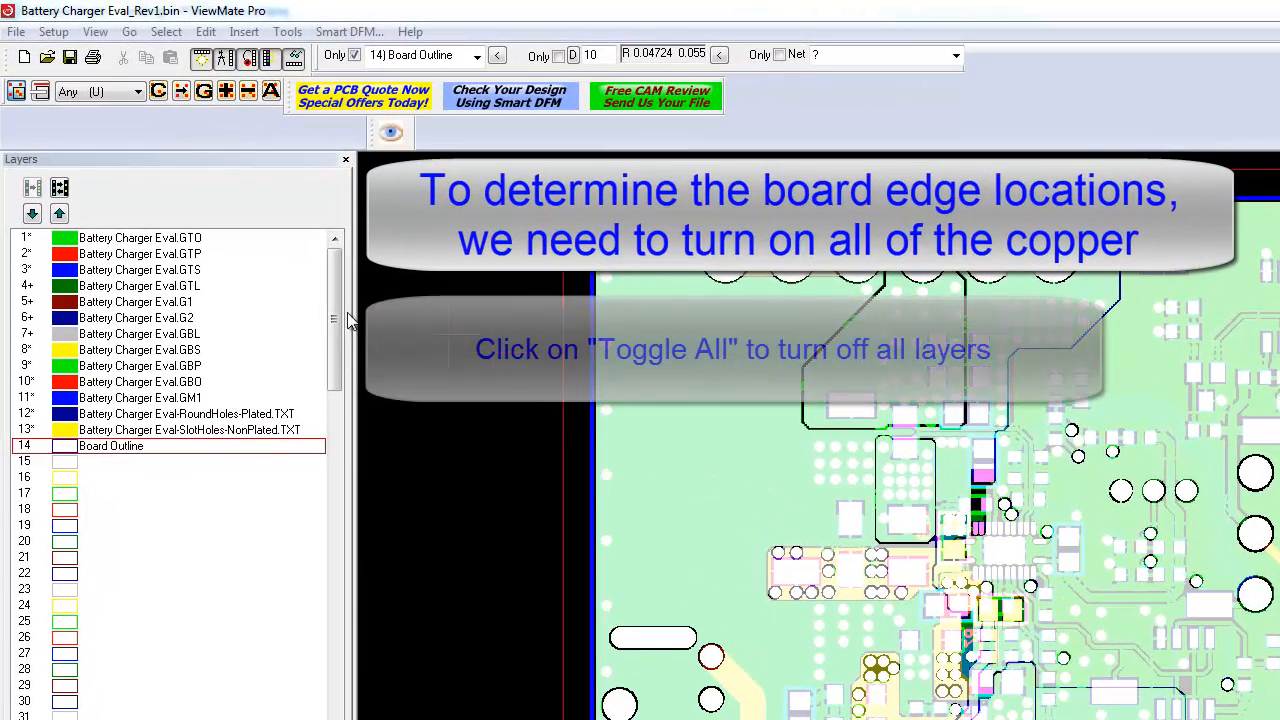
# Step: Switch all layers off with Toggle All, then make a copper layer visible again
pyautogui.click(59, 188)
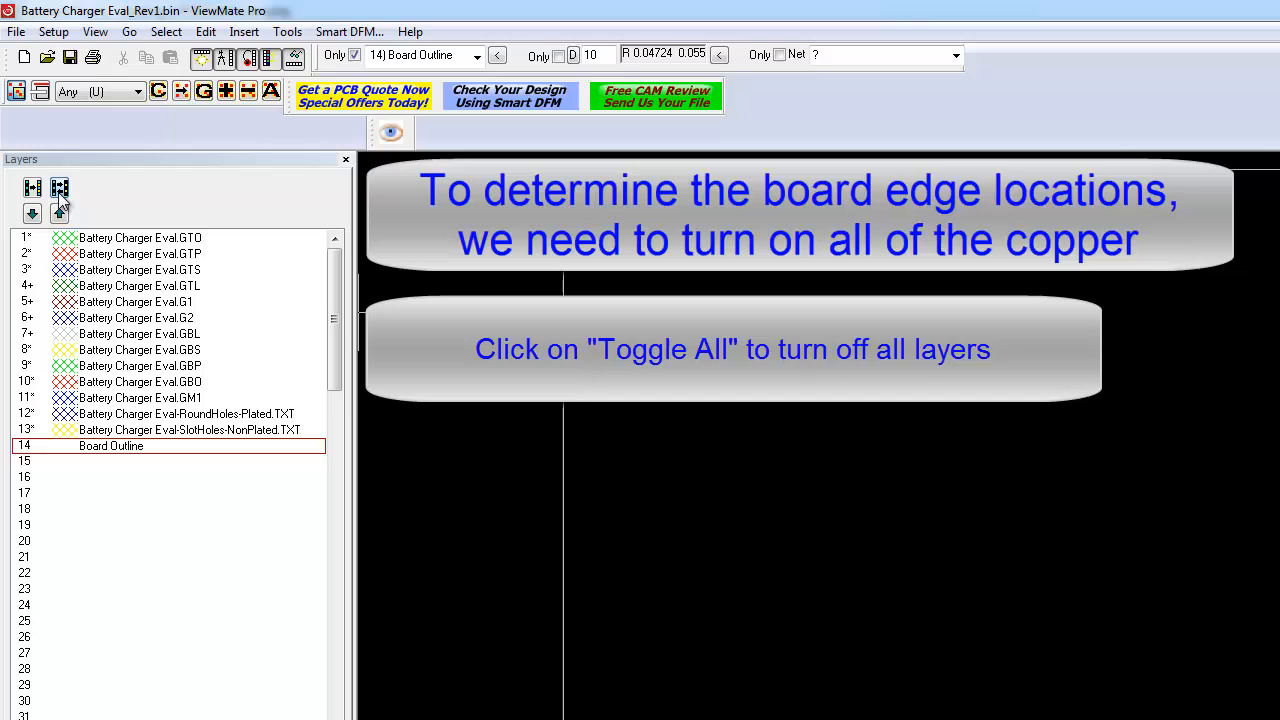
pyautogui.click(59, 188)
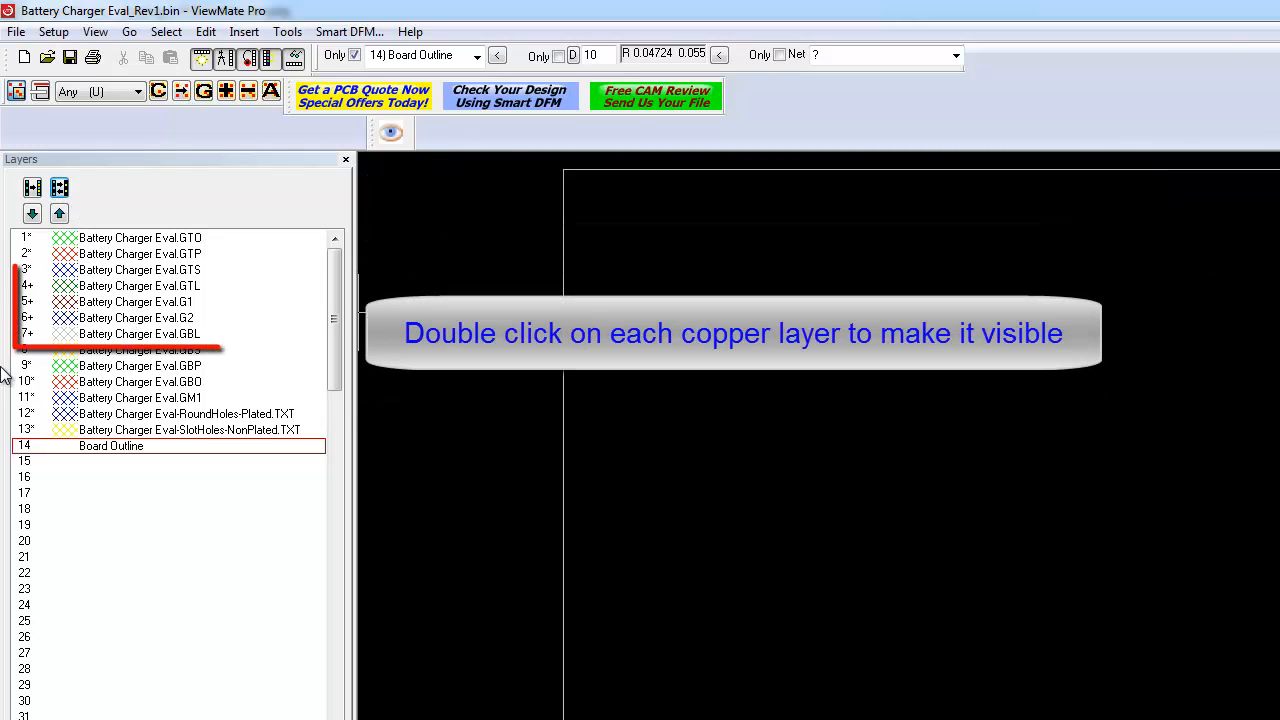
pyautogui.doubleClick(139, 285)
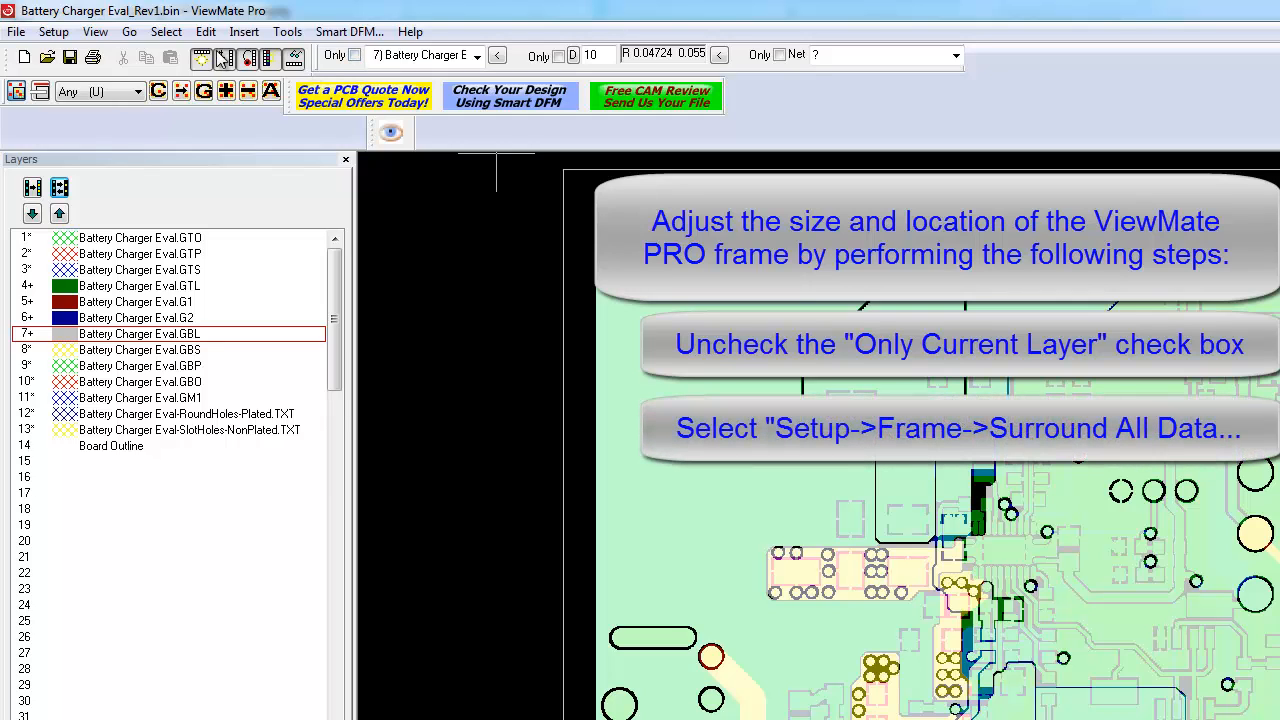
# Step: Fit the frame around all data (Ctrl+W) with 0.015 X and Y margins
pyautogui.click(53, 31)
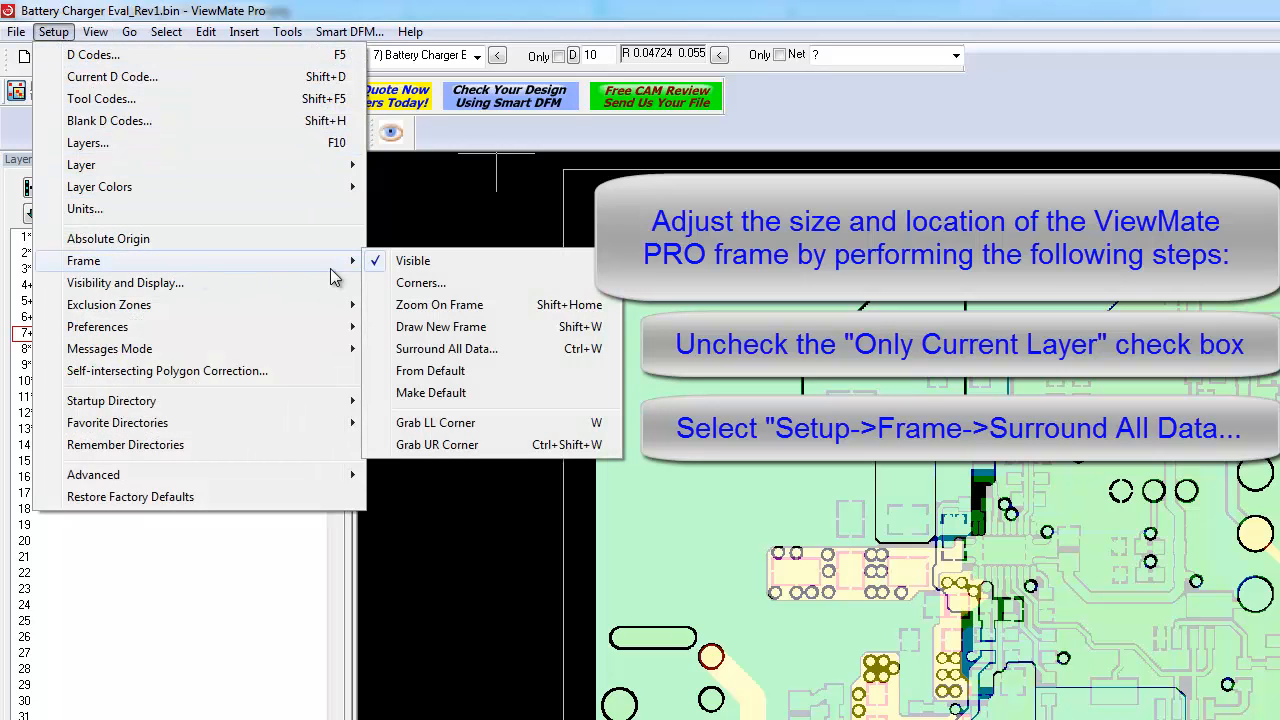
pyautogui.moveTo(446, 349)
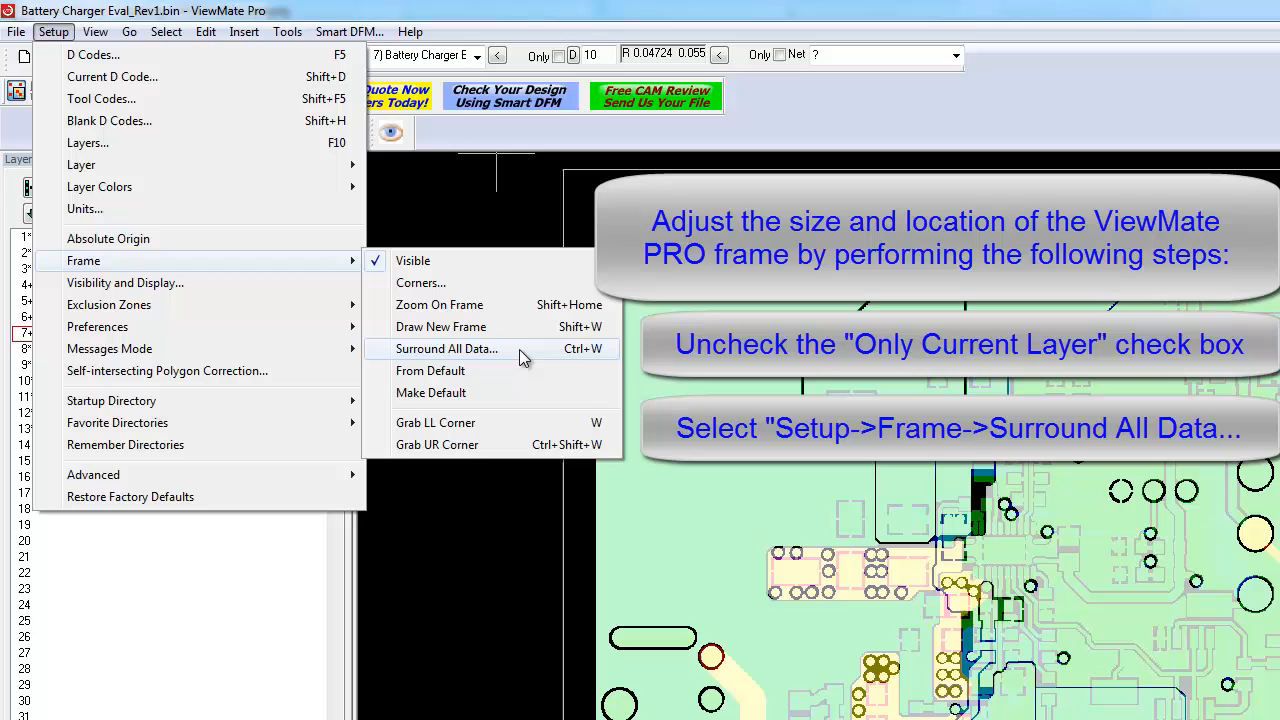
pyautogui.press('ctrl+w')
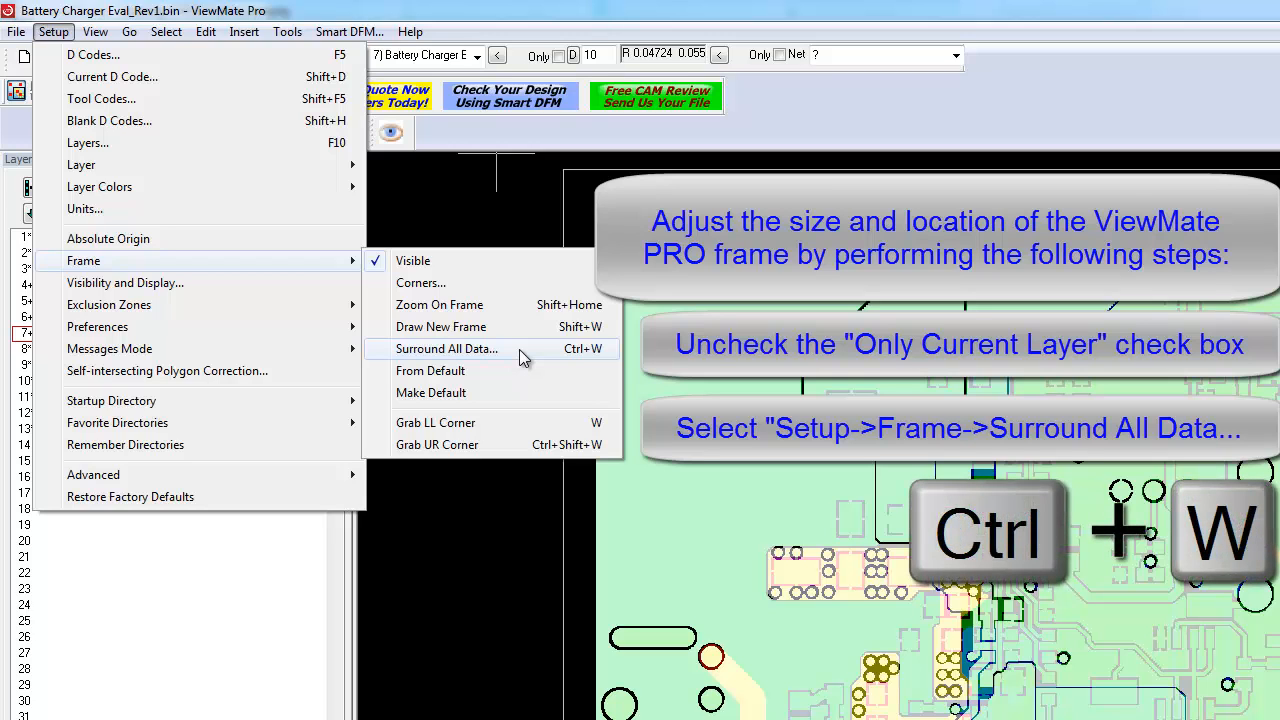
pyautogui.click(446, 348)
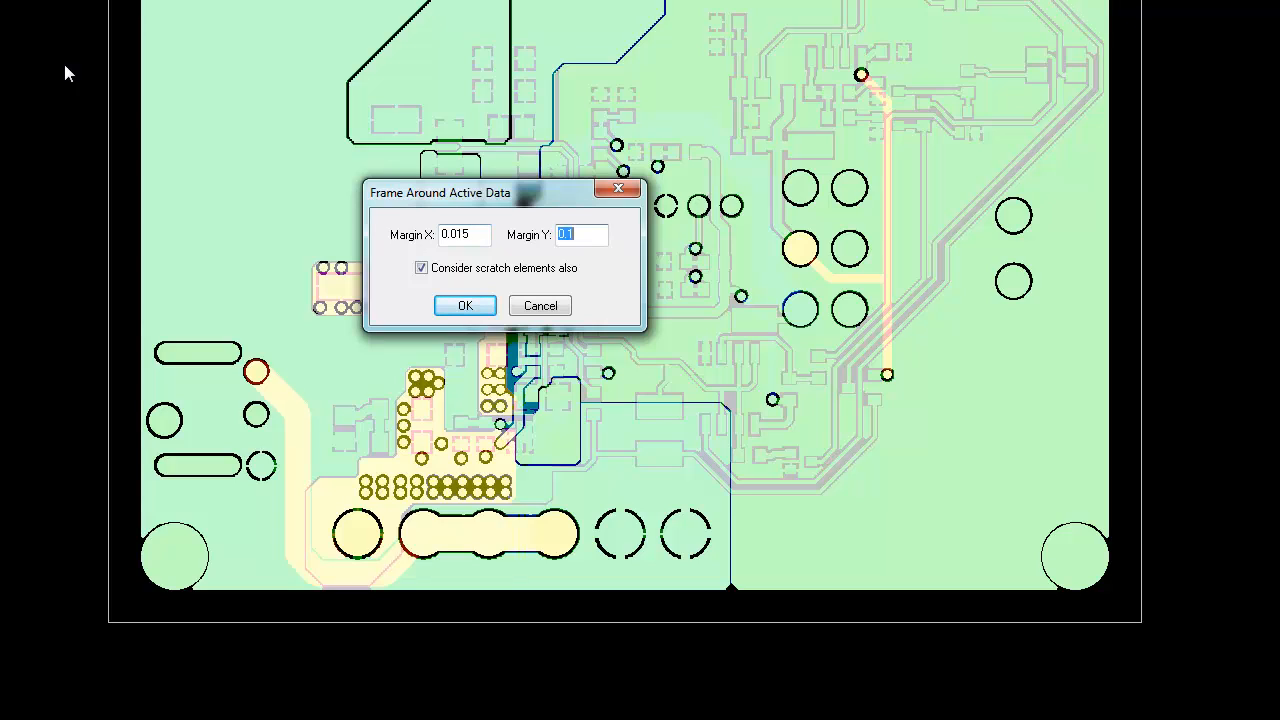
pyautogui.write('015')
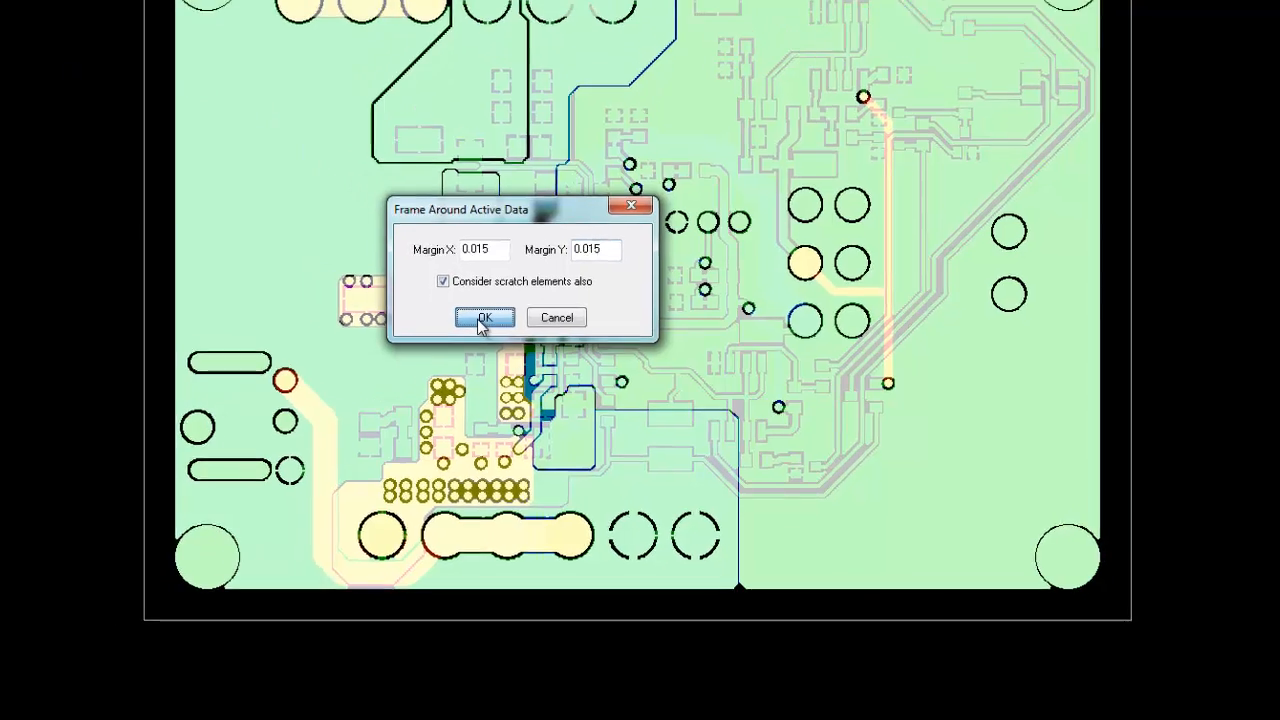
pyautogui.click(484, 317)
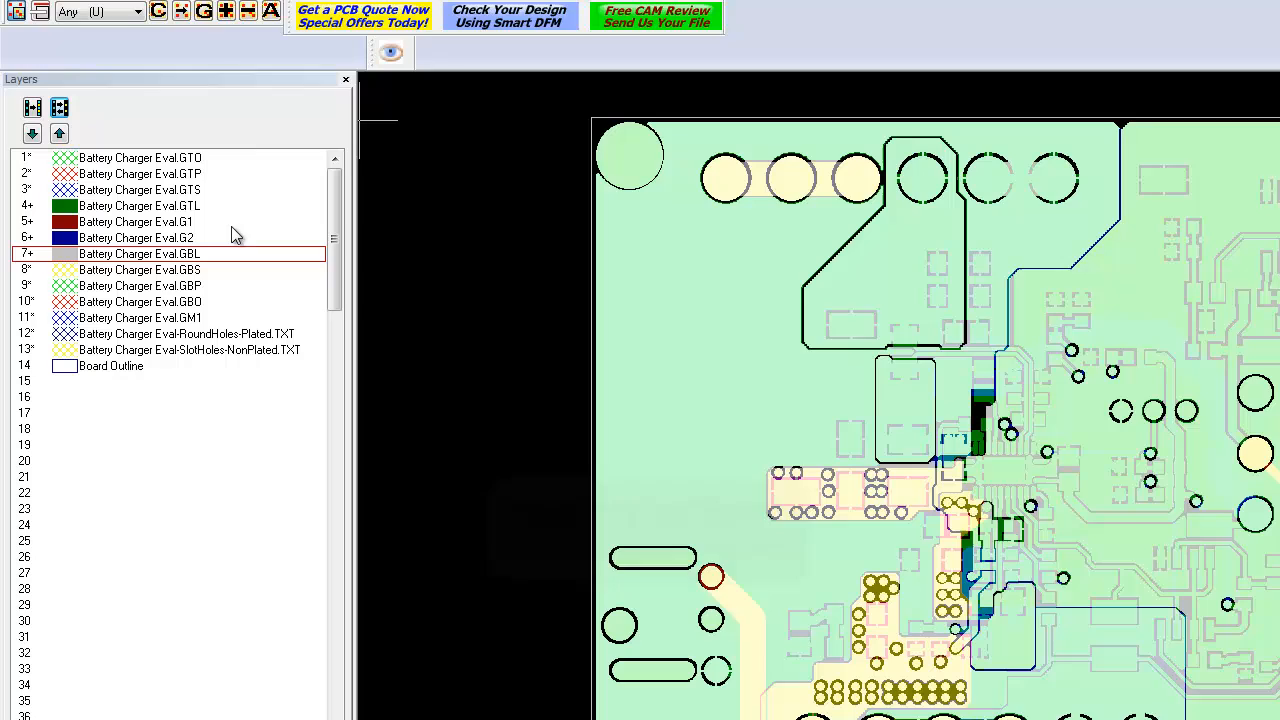
# Step: Set layer 14 Board Outline to Only This Visible
pyautogui.rightClick(111, 231)
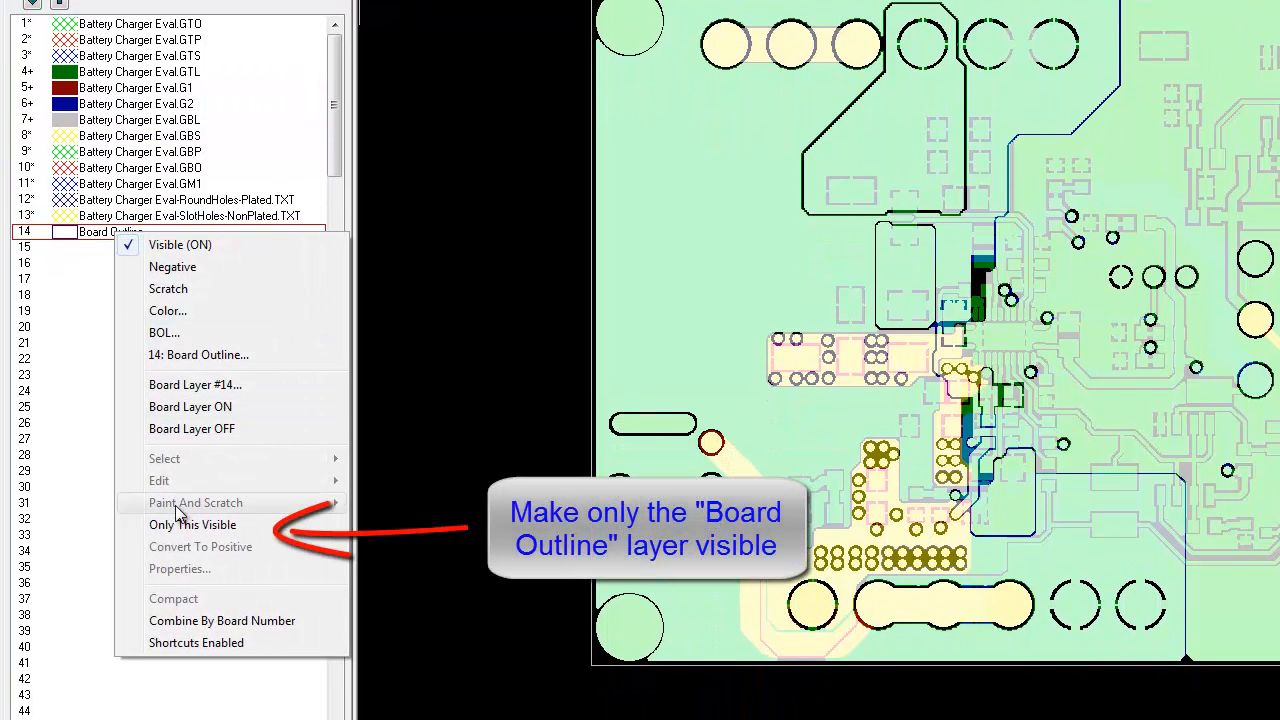
pyautogui.click(193, 524)
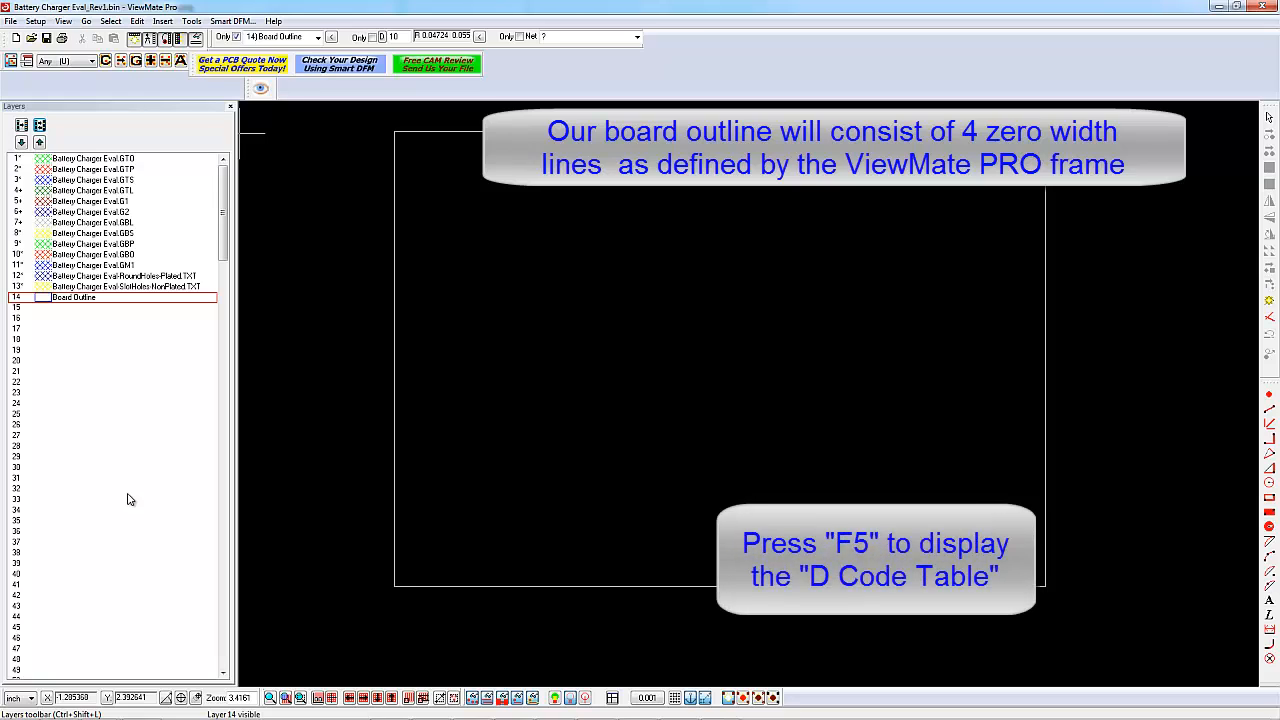
# Step: Insert D code D91 as Polygon Outline (F) with ID 10000 and auto polarity
pyautogui.press('f5')
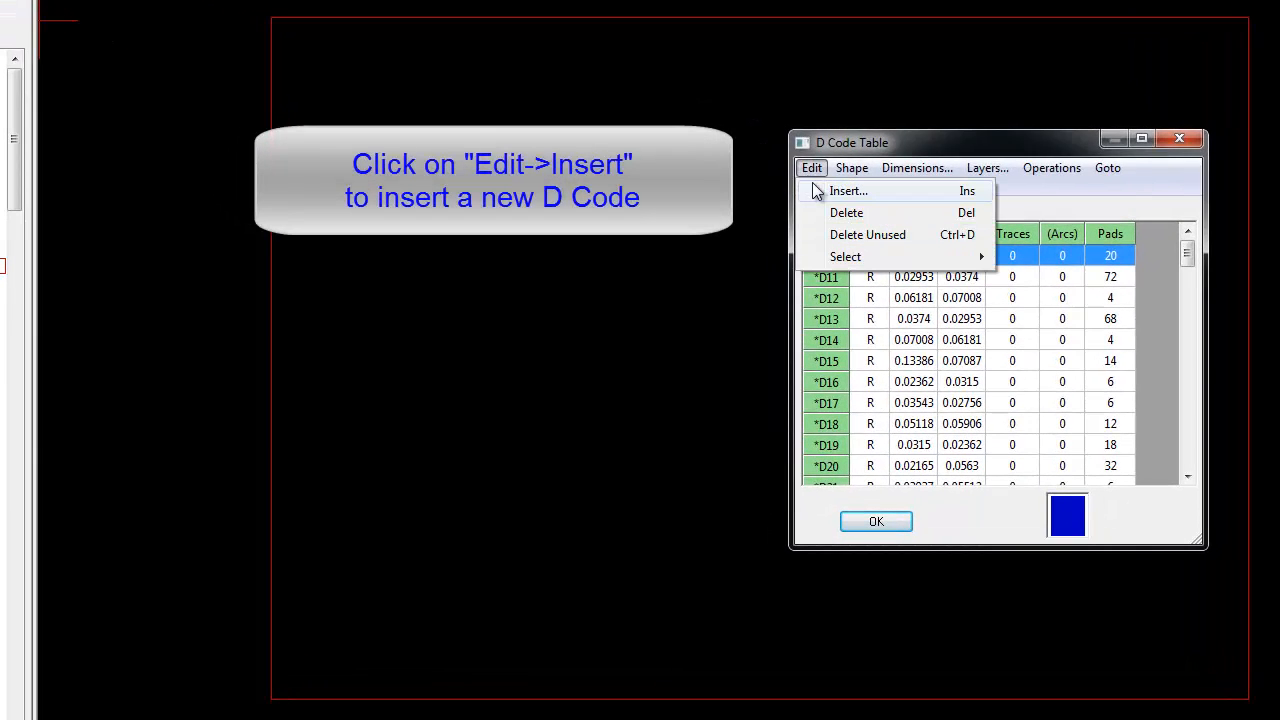
pyautogui.click(848, 191)
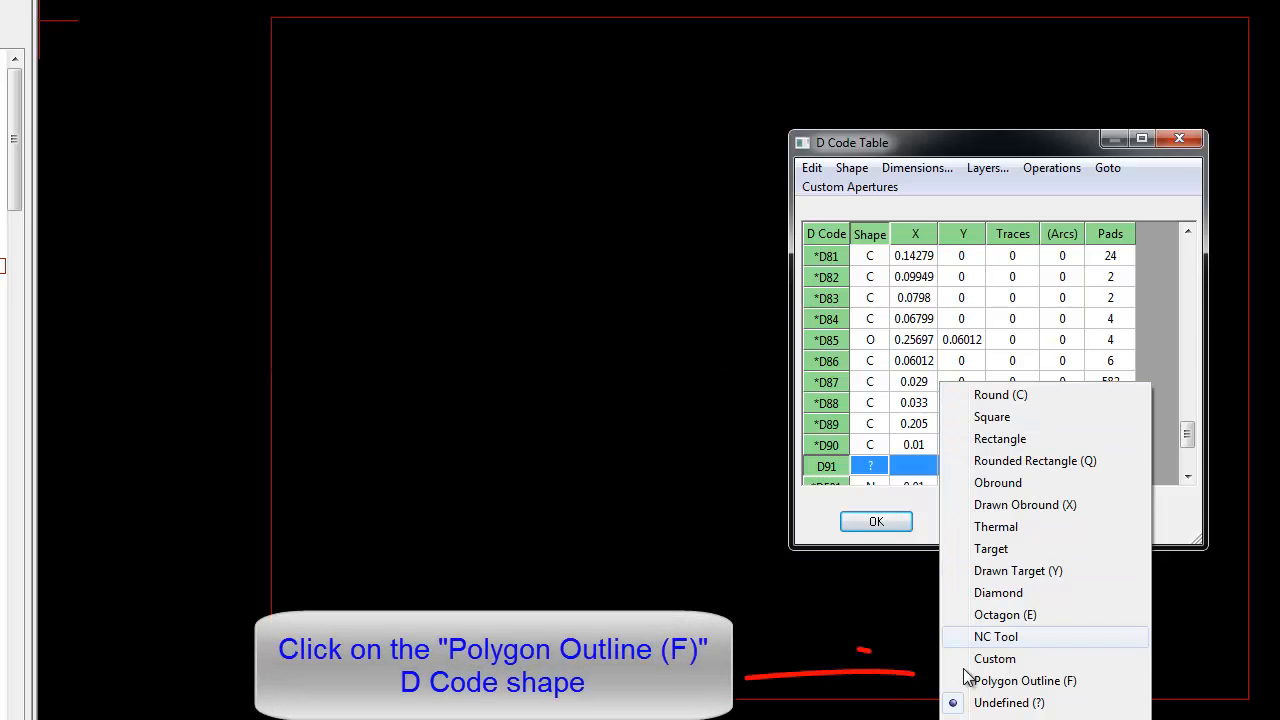
pyautogui.click(1024, 680)
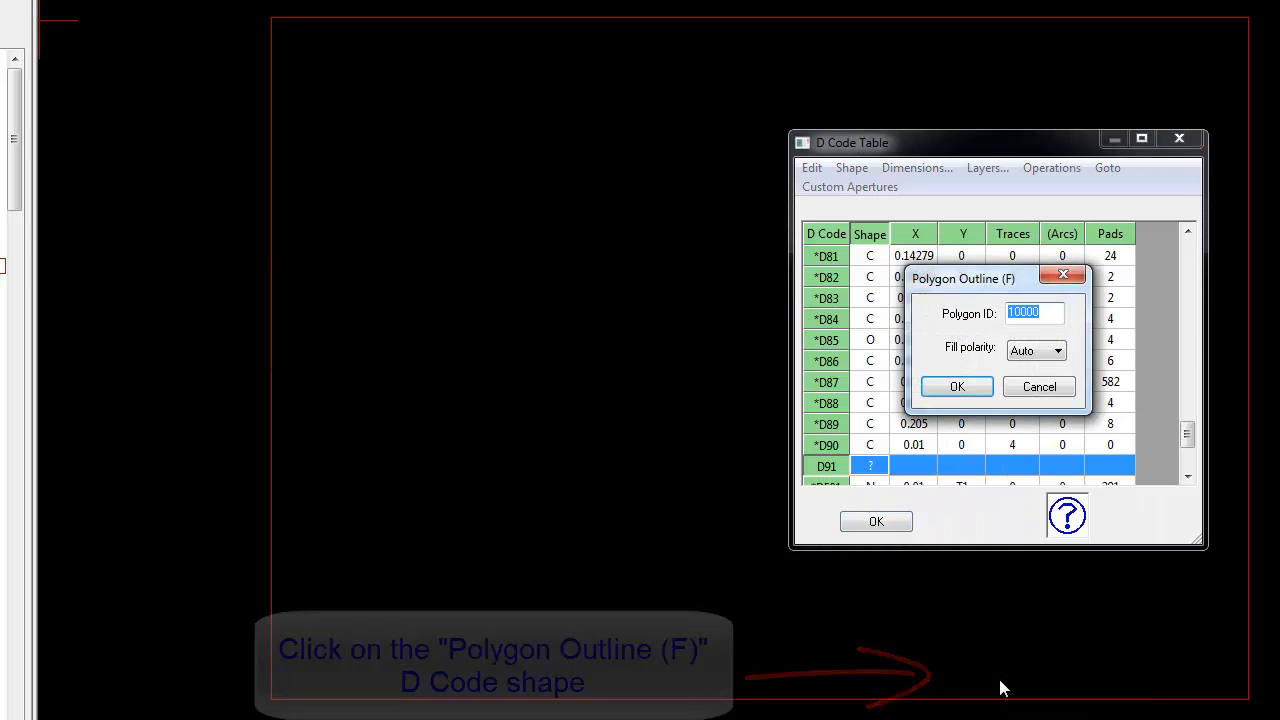
pyautogui.click(956, 386)
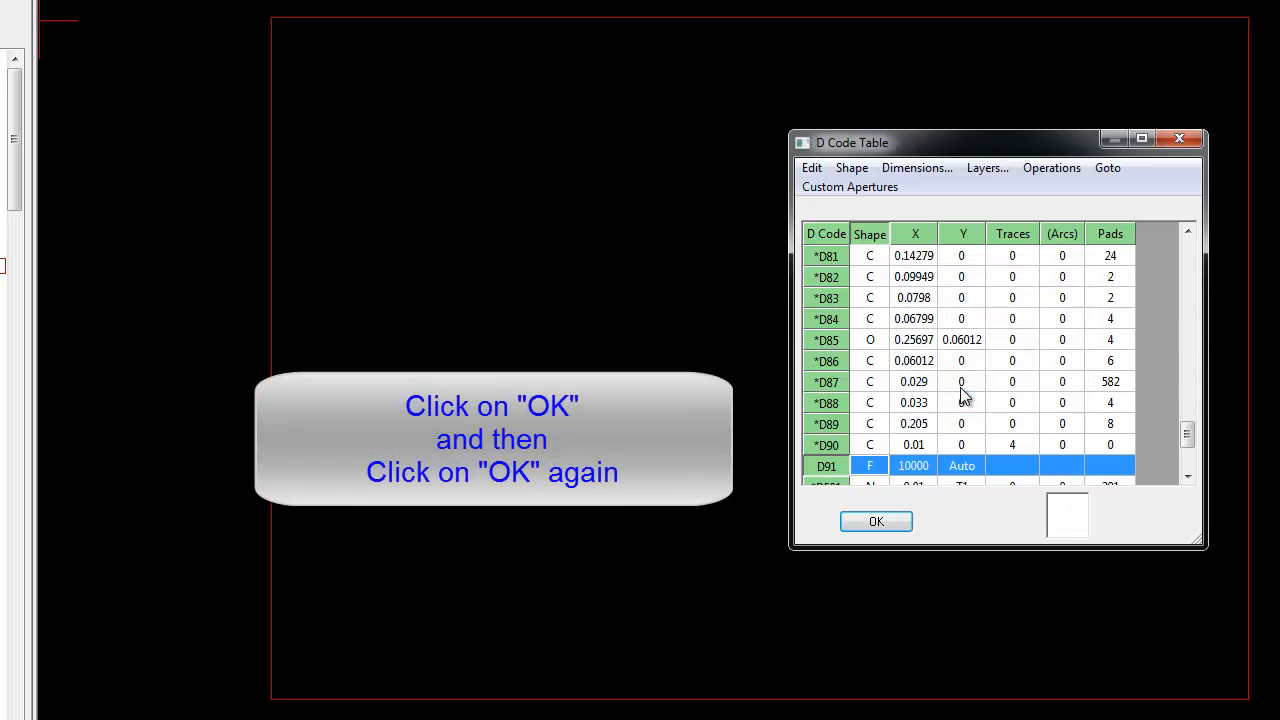
pyautogui.click(876, 521)
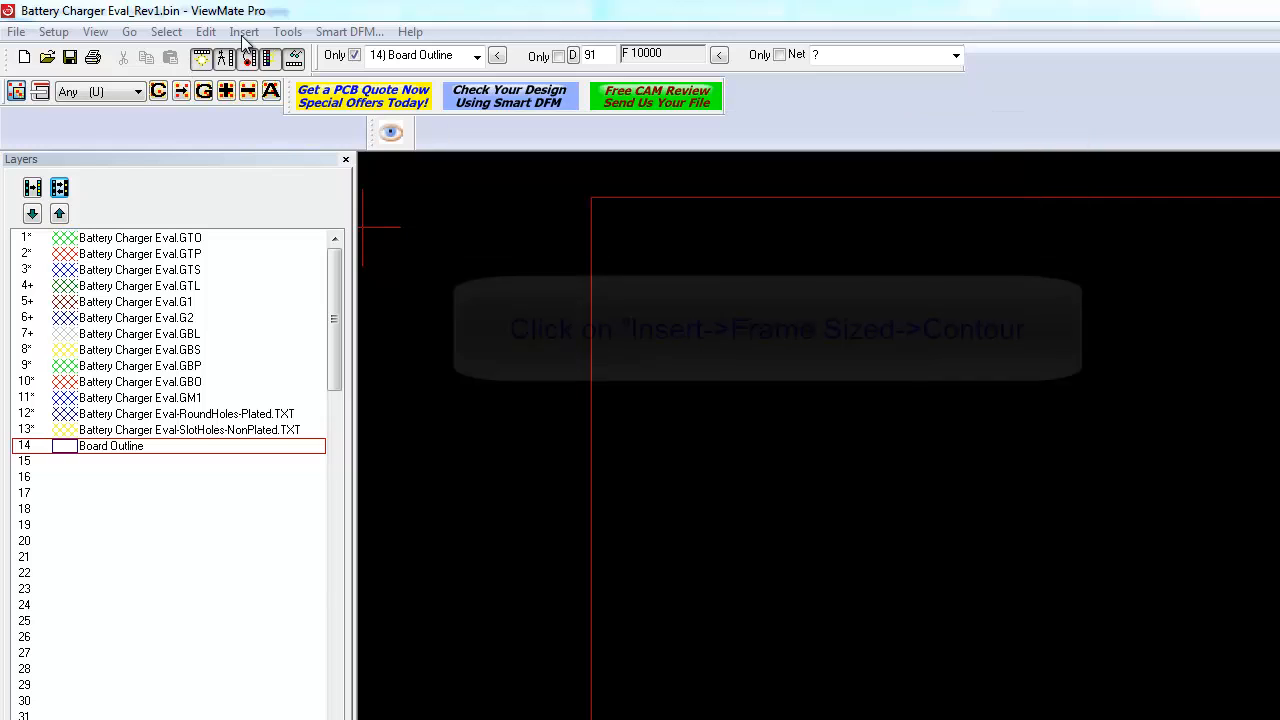
# Step: Insert a frame-sized contour, then refit the frame around all data with 0.1 margins
pyautogui.click(244, 31)
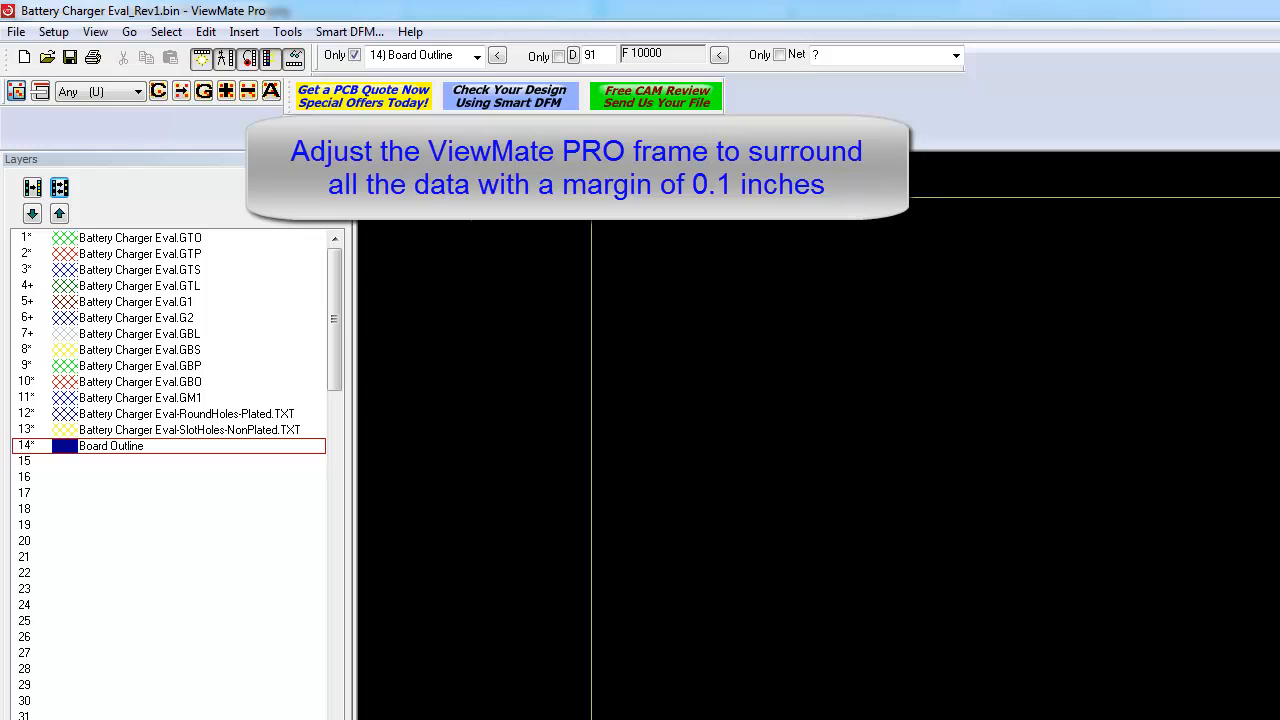
pyautogui.click(53, 31)
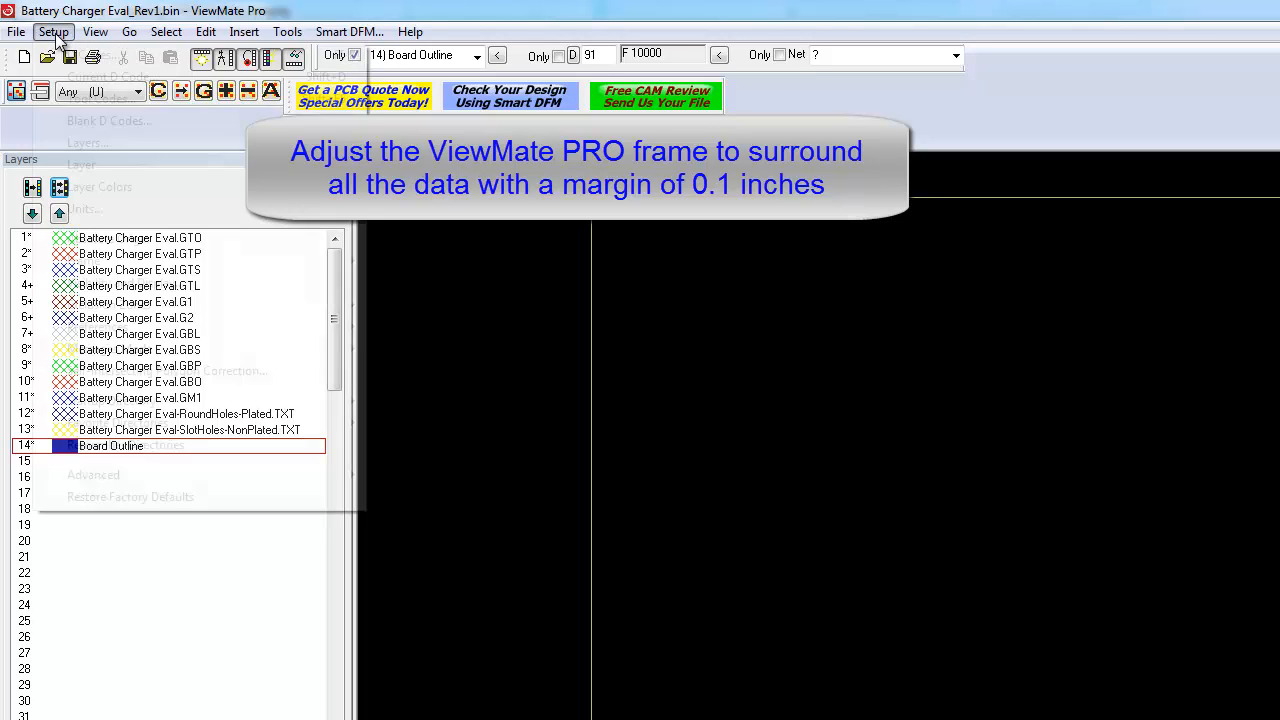
pyautogui.click(53, 31)
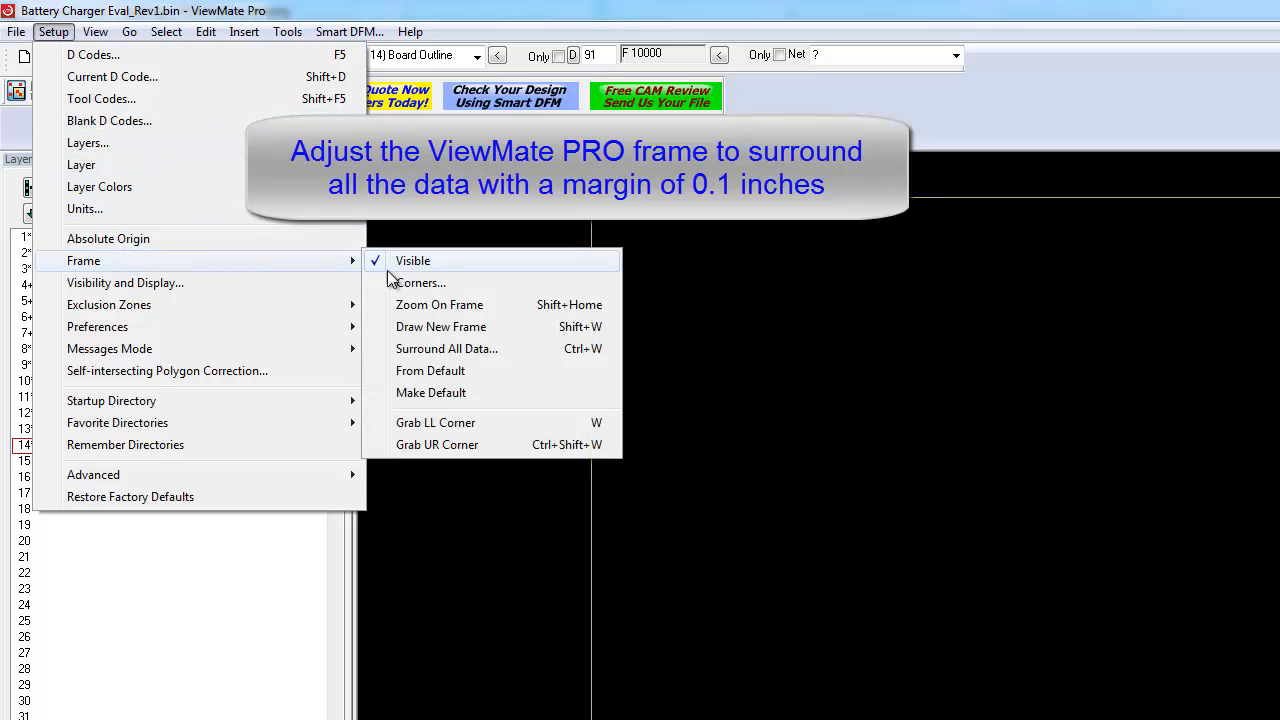
pyautogui.moveTo(430, 370)
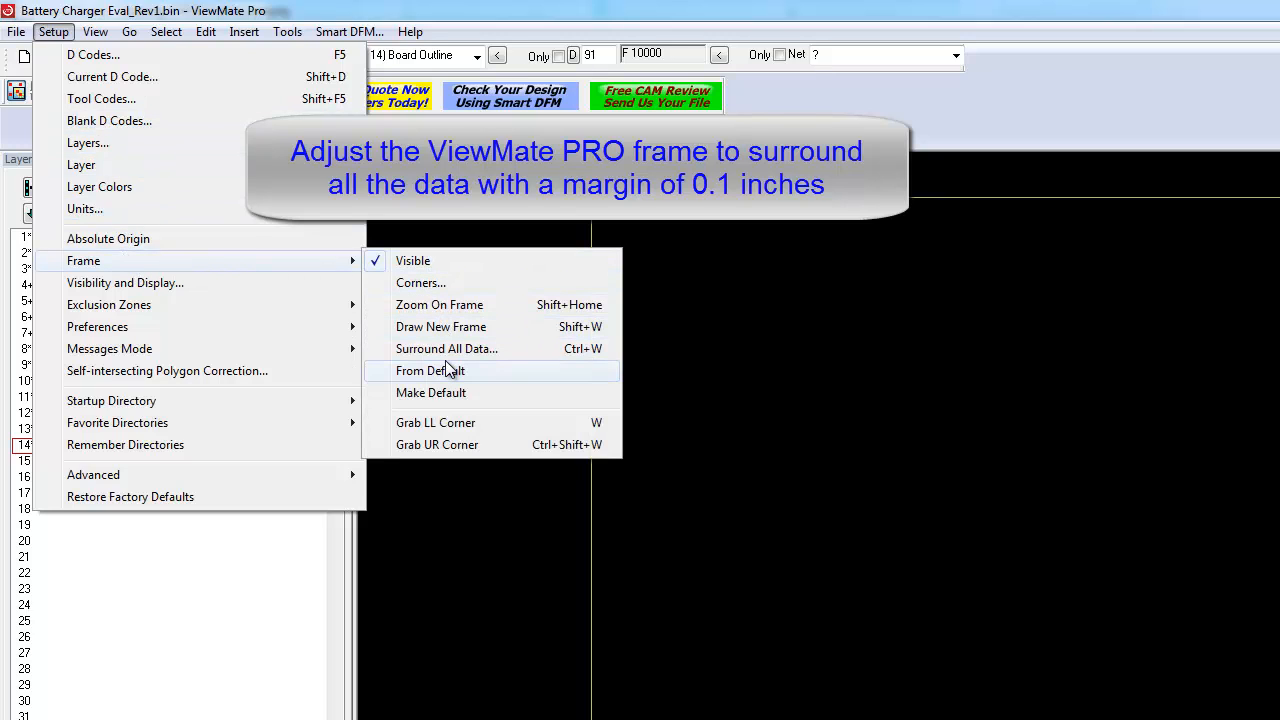
pyautogui.click(446, 348)
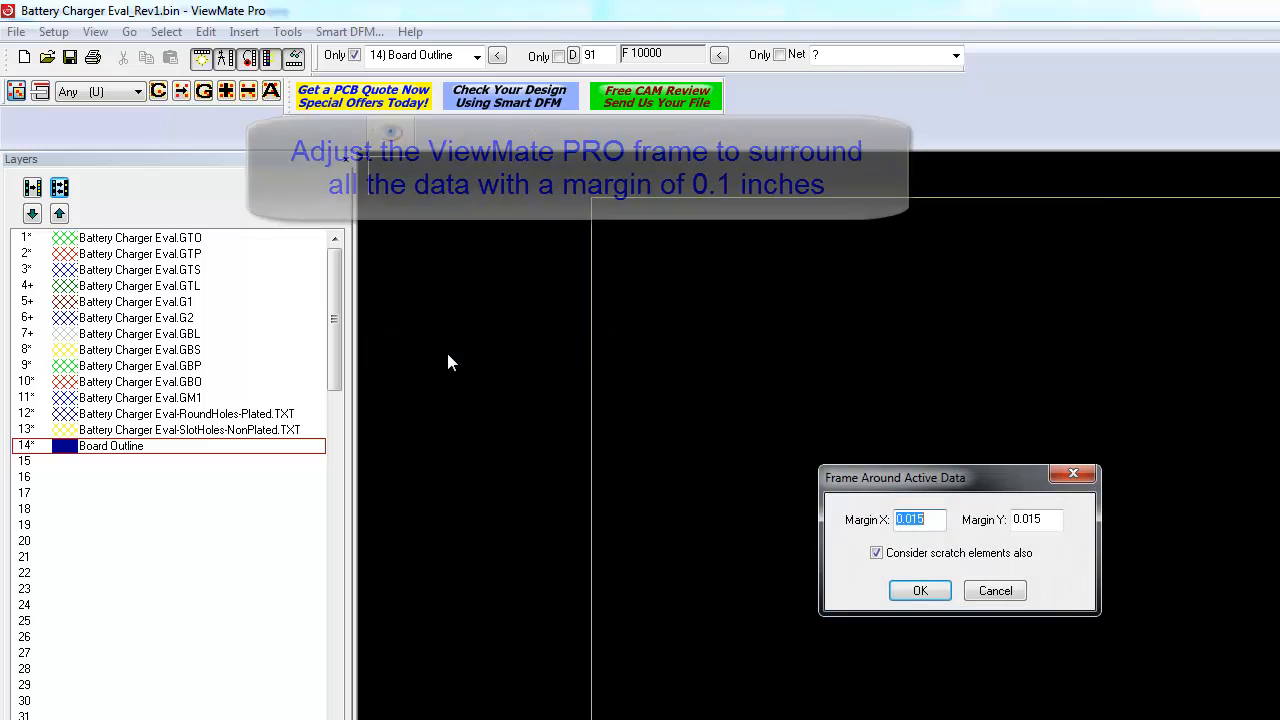
pyautogui.write('0.1')
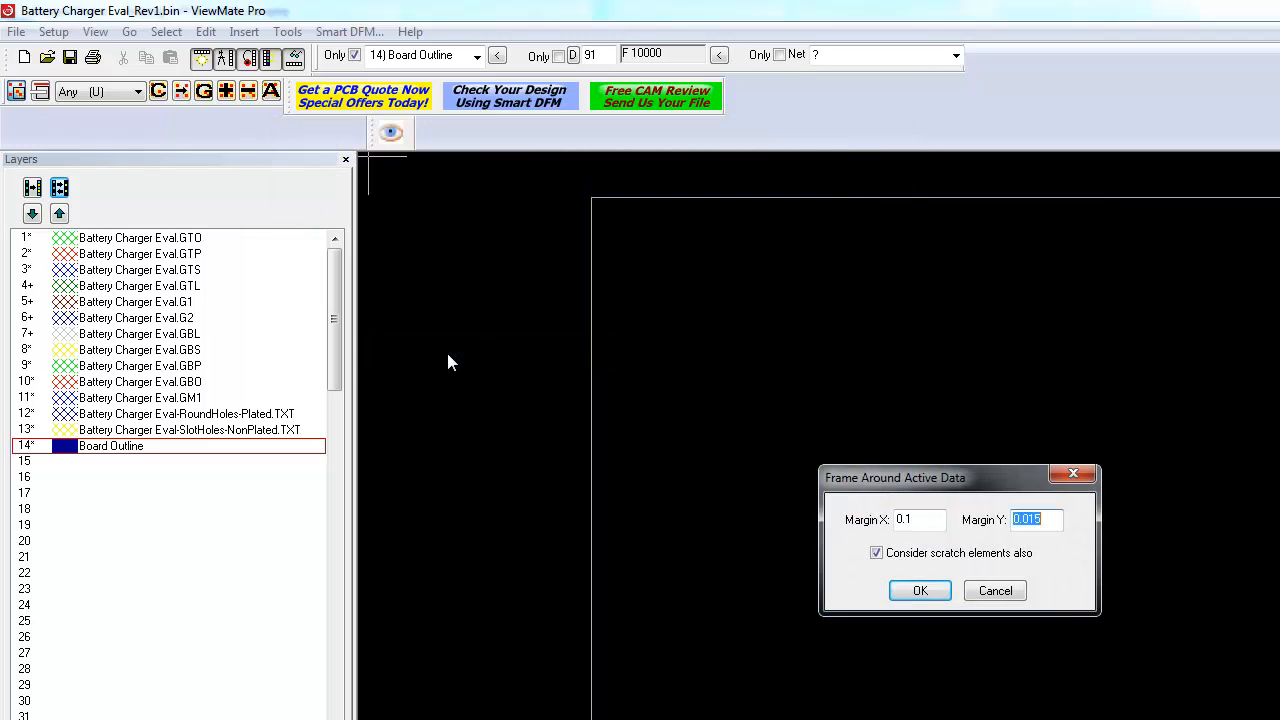
pyautogui.click(919, 590)
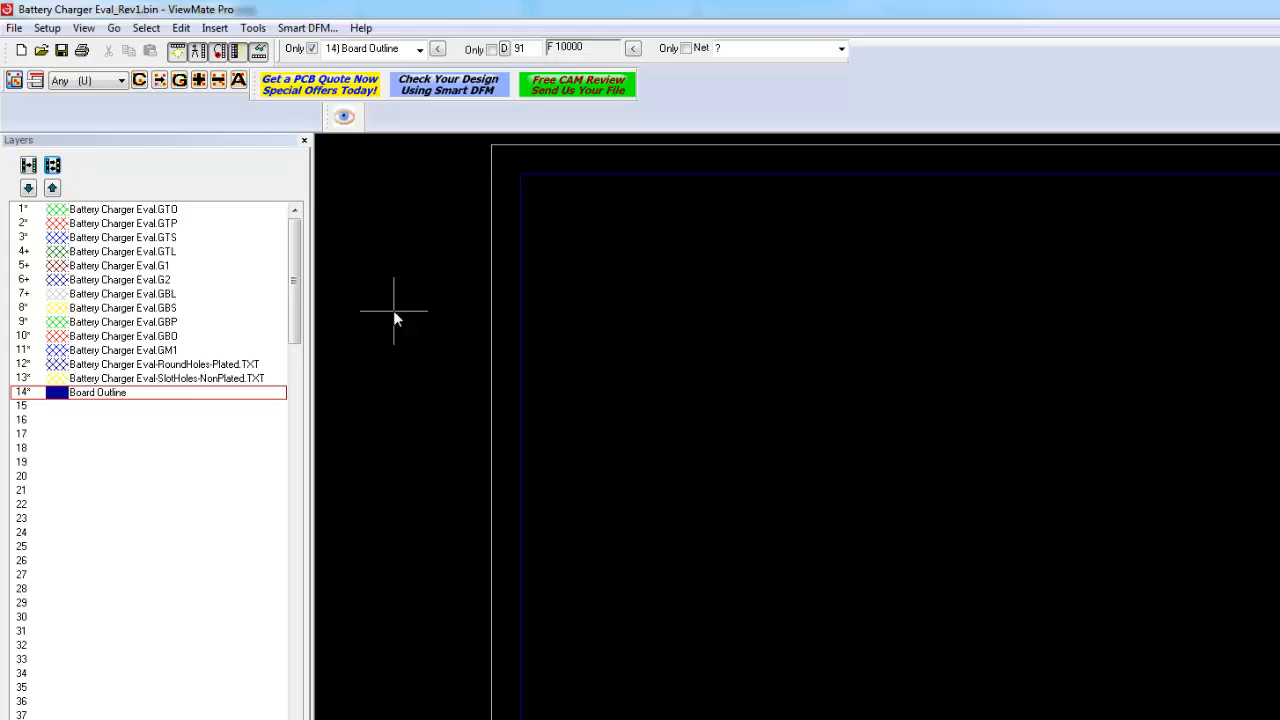